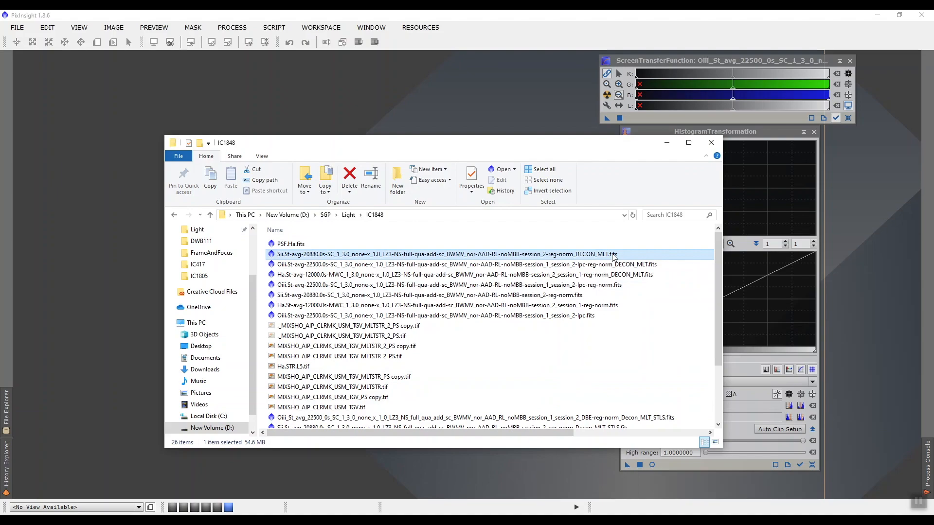
{"action": "mouse_move", "coordinate": [613, 274]}
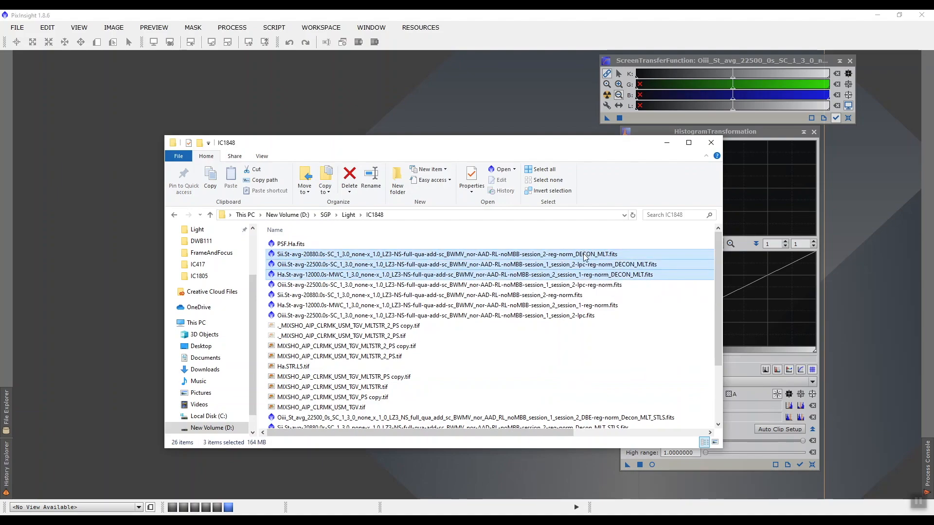
{"action": "mouse_move", "coordinate": [569, 264]}
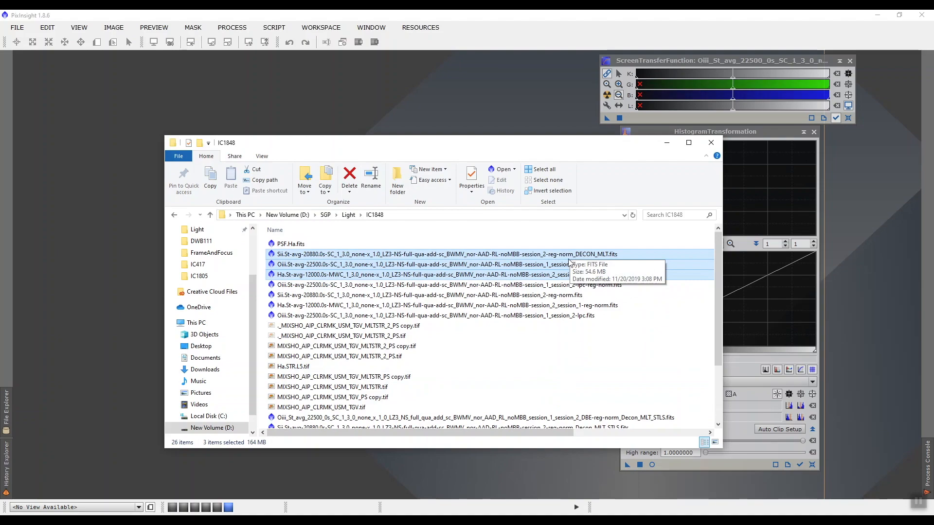
{"action": "mouse_move", "coordinate": [575, 260]}
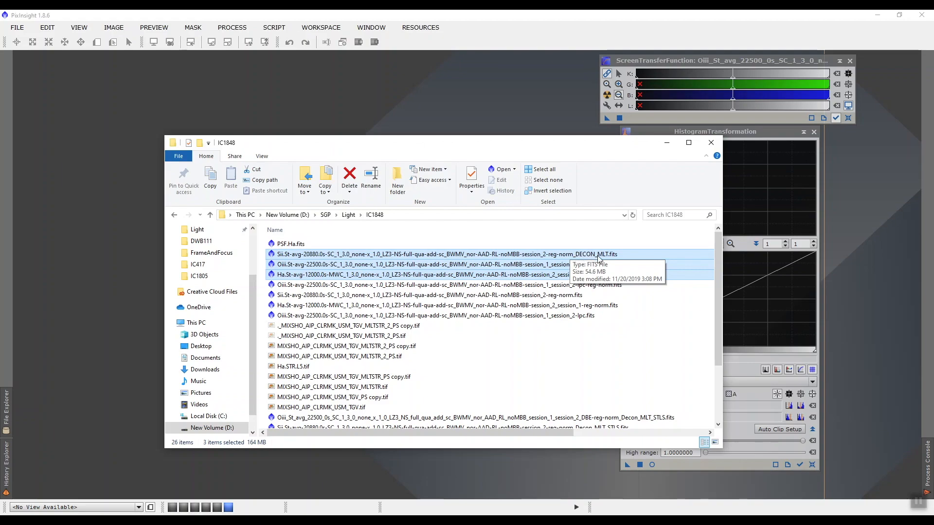
{"action": "mouse_move", "coordinate": [575, 254]}
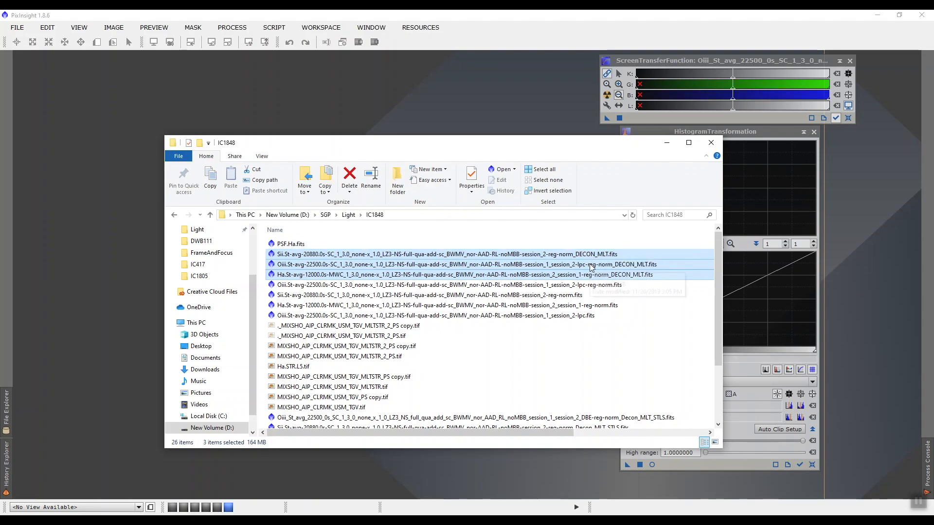
{"action": "mouse_move", "coordinate": [590, 268]}
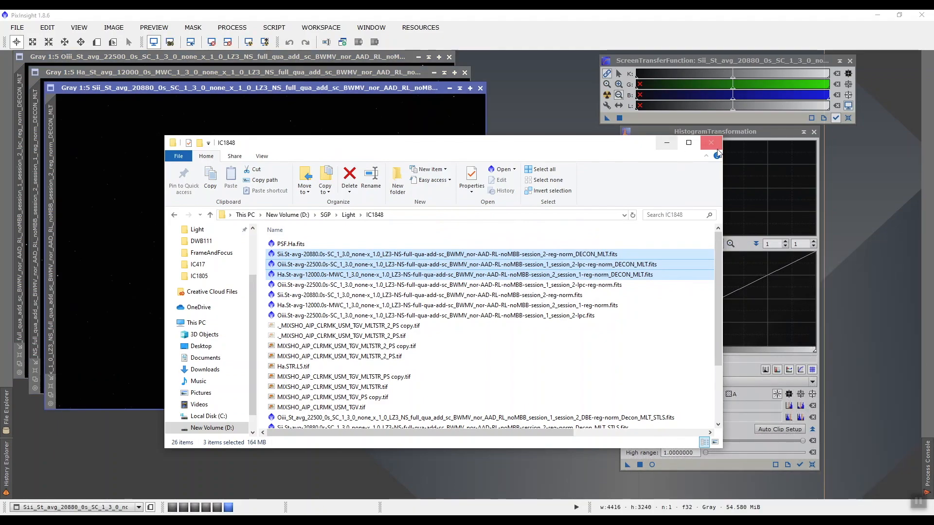
Close File Explorer to return to the dark SII, Ha and OIII image windows.
{"action": "left_click", "coordinate": [711, 142]}
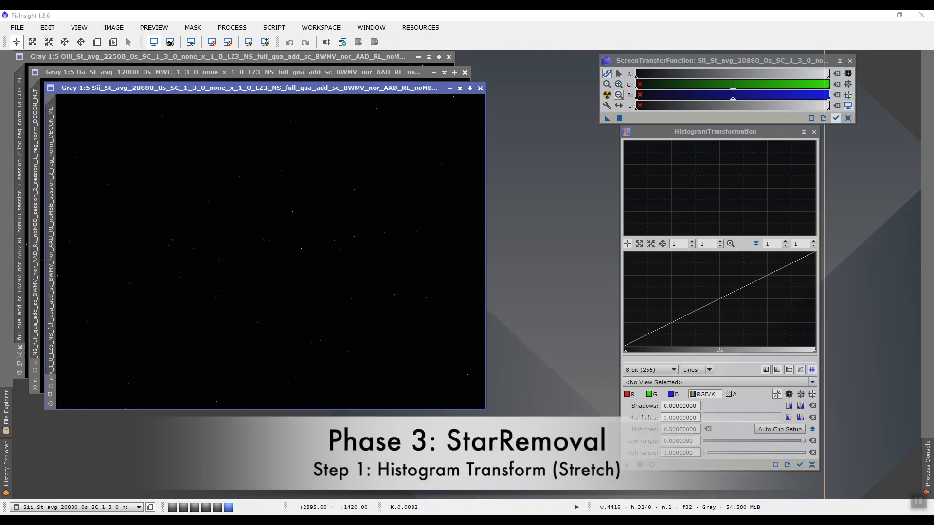
{"action": "mouse_move", "coordinate": [346, 229]}
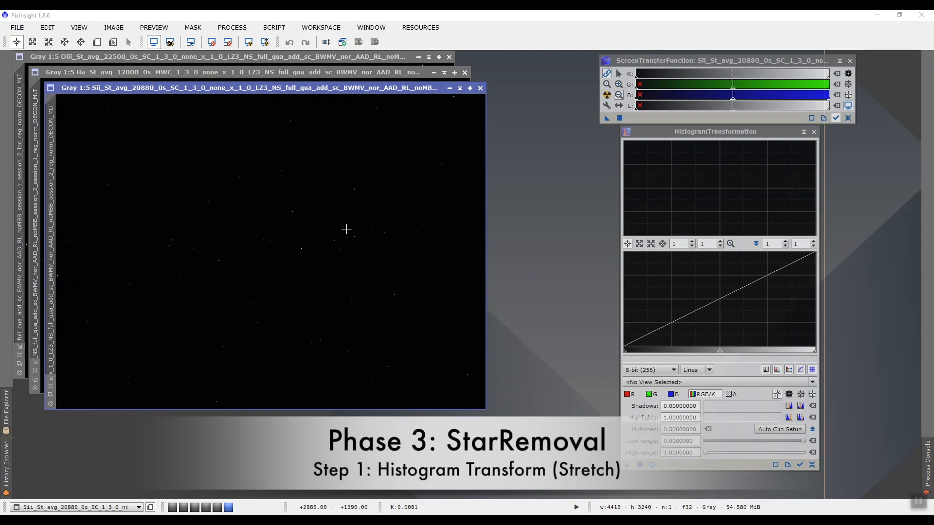
{"action": "mouse_move", "coordinate": [324, 230]}
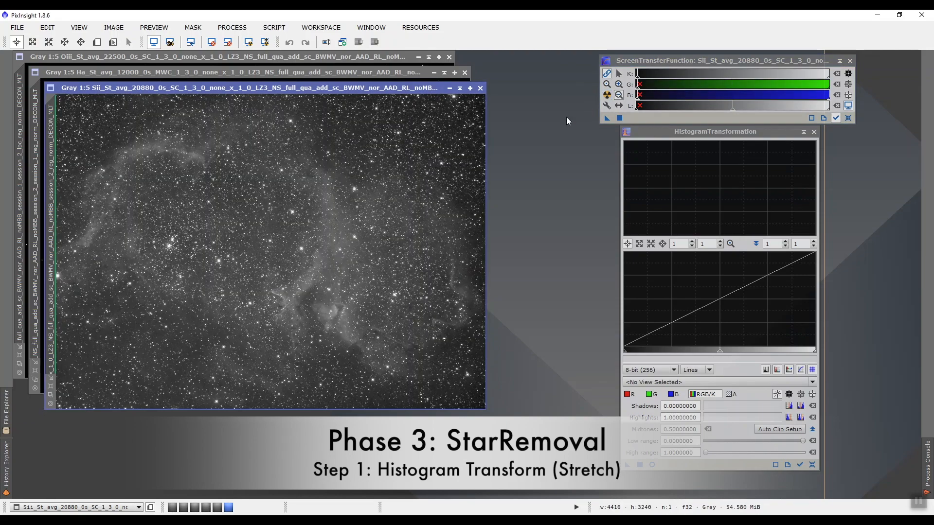
{"action": "mouse_move", "coordinate": [350, 203]}
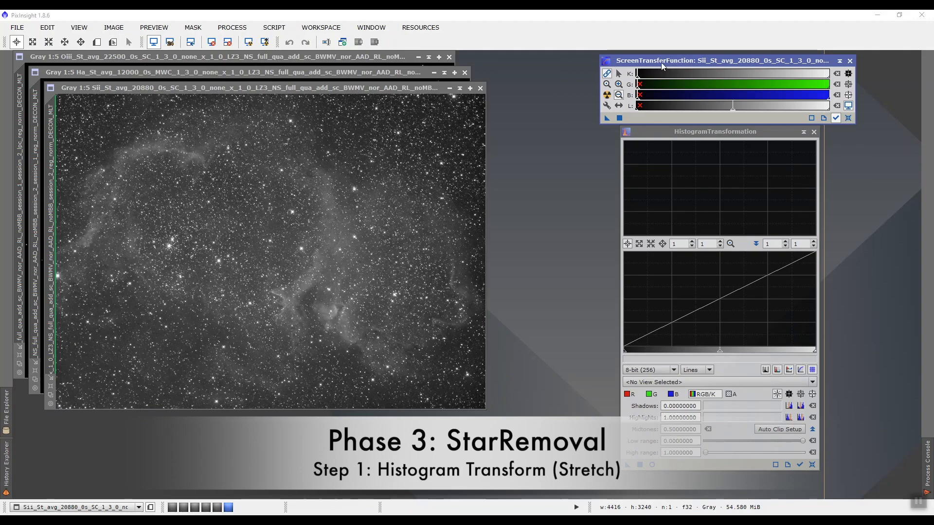
{"action": "mouse_move", "coordinate": [355, 249]}
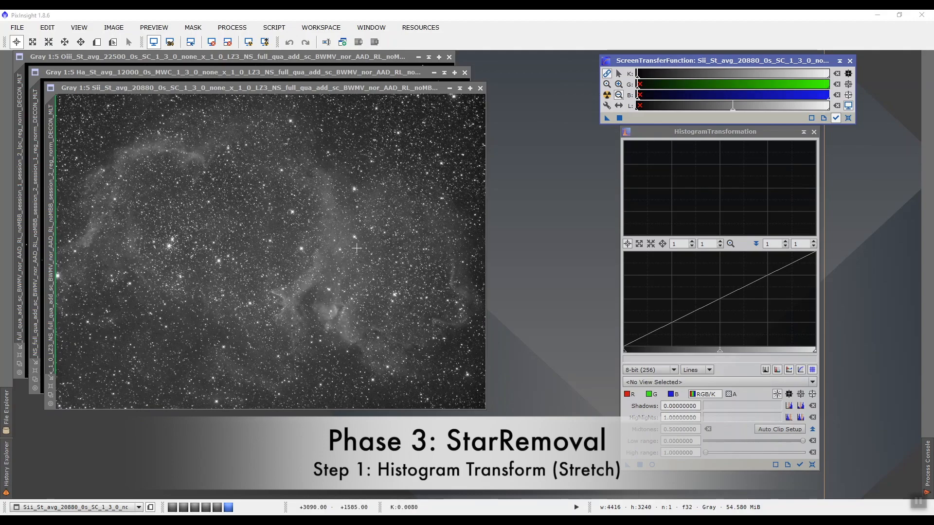
{"action": "mouse_move", "coordinate": [347, 265]}
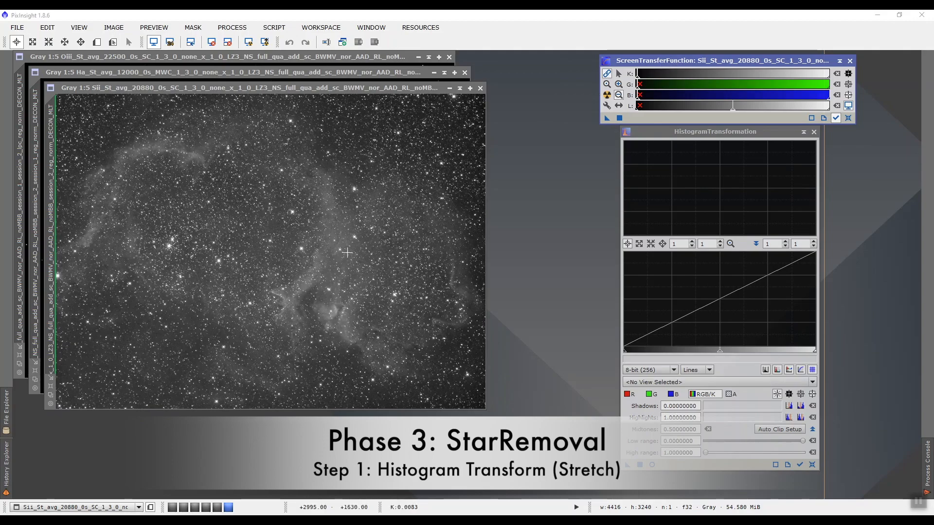
{"action": "mouse_move", "coordinate": [340, 254]}
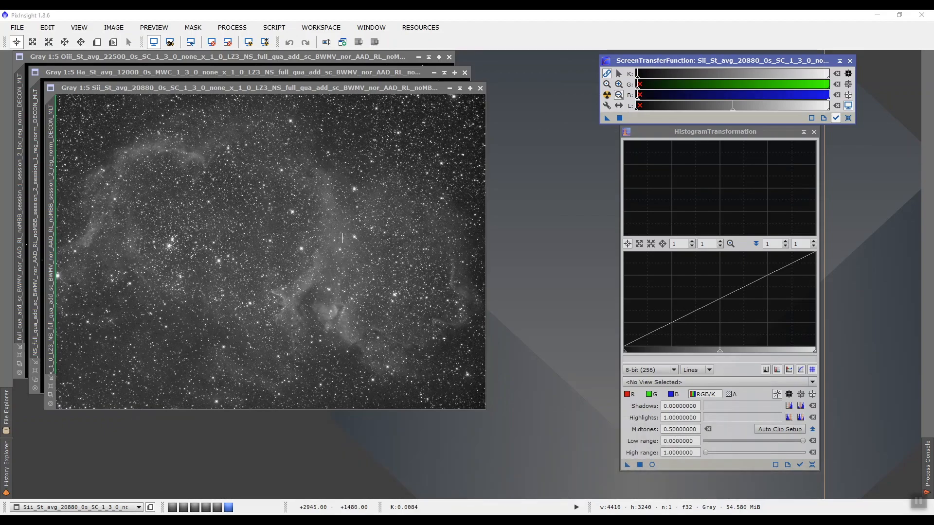
{"action": "mouse_move", "coordinate": [327, 163]}
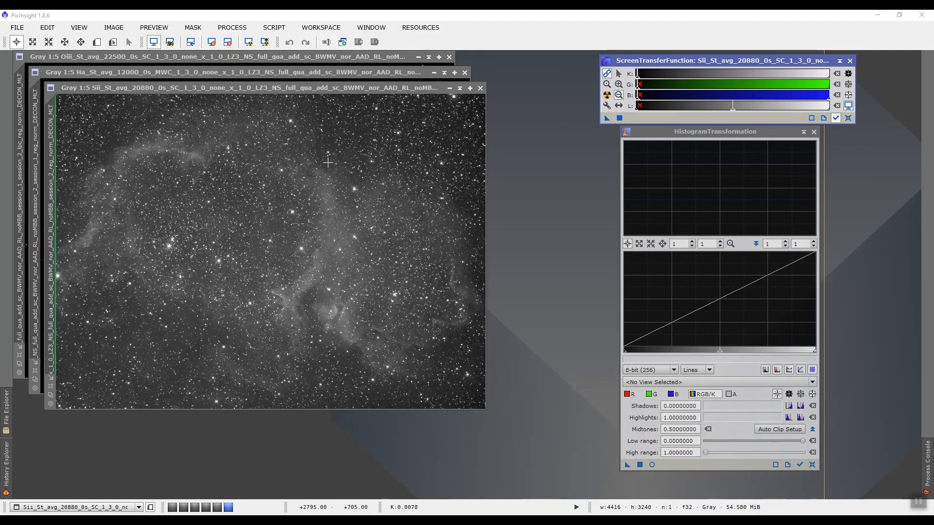
{"action": "mouse_move", "coordinate": [354, 188]}
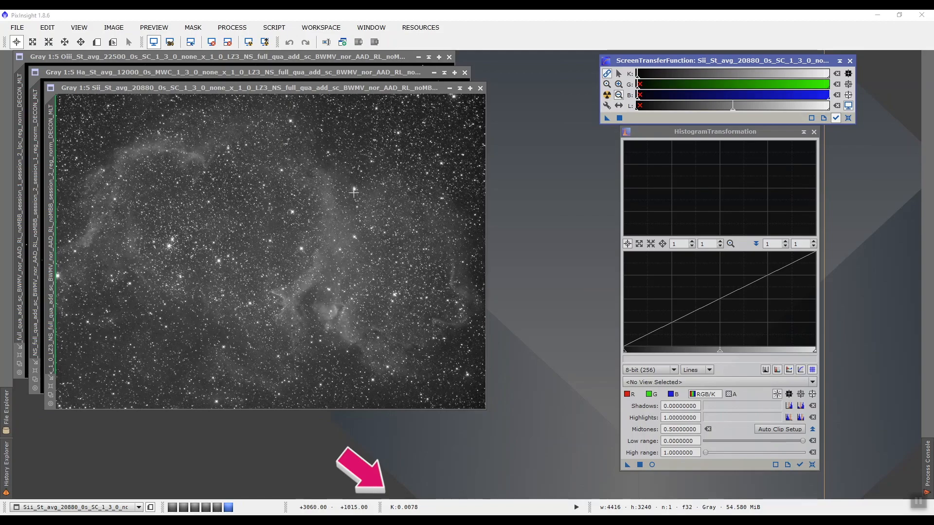
{"action": "mouse_move", "coordinate": [346, 154]}
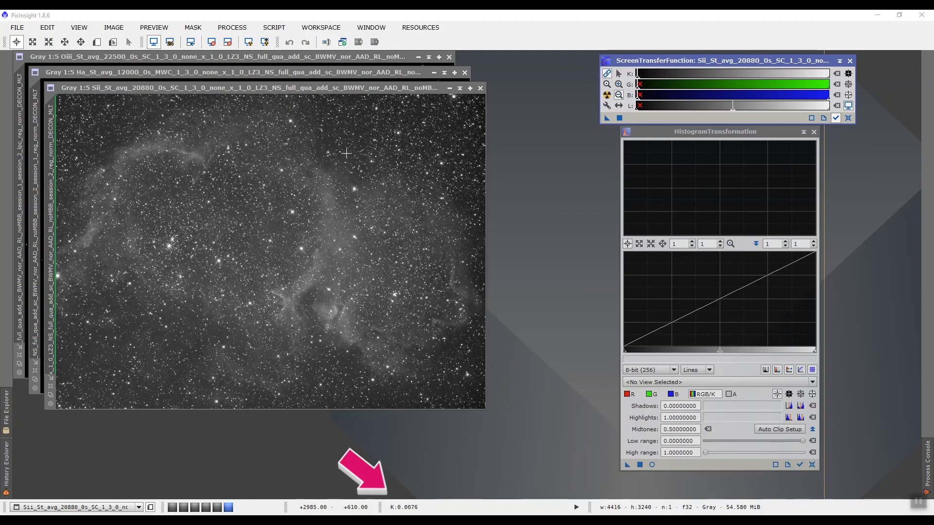
{"action": "mouse_move", "coordinate": [346, 151]}
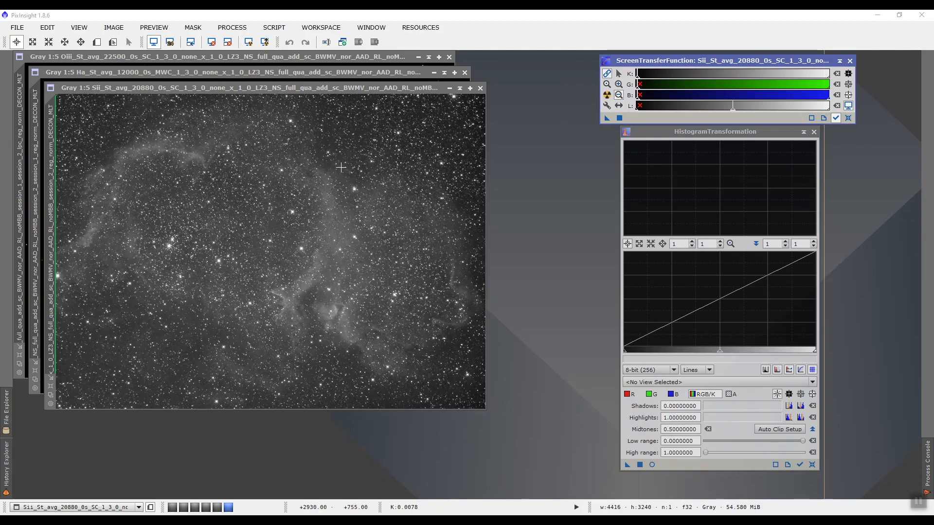
{"action": "mouse_move", "coordinate": [401, 210]}
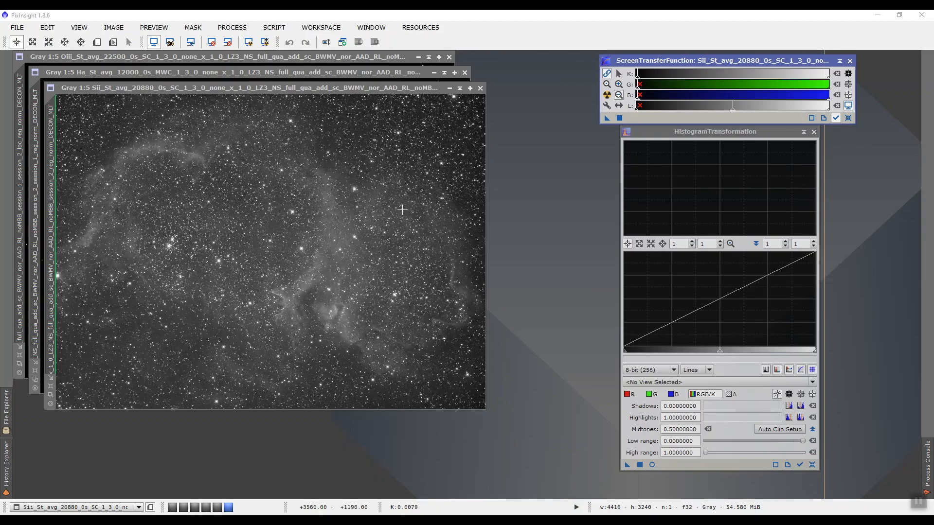
{"action": "mouse_move", "coordinate": [353, 188]}
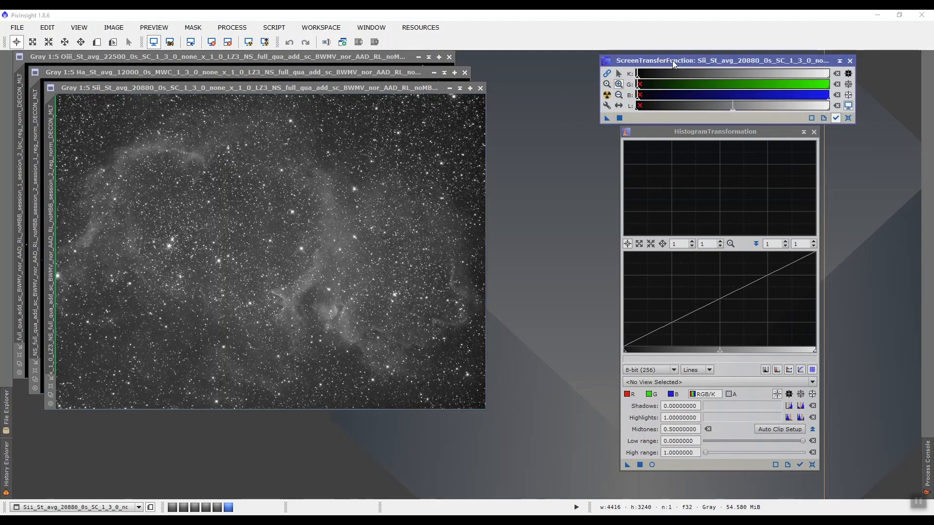
{"action": "mouse_move", "coordinate": [459, 165]}
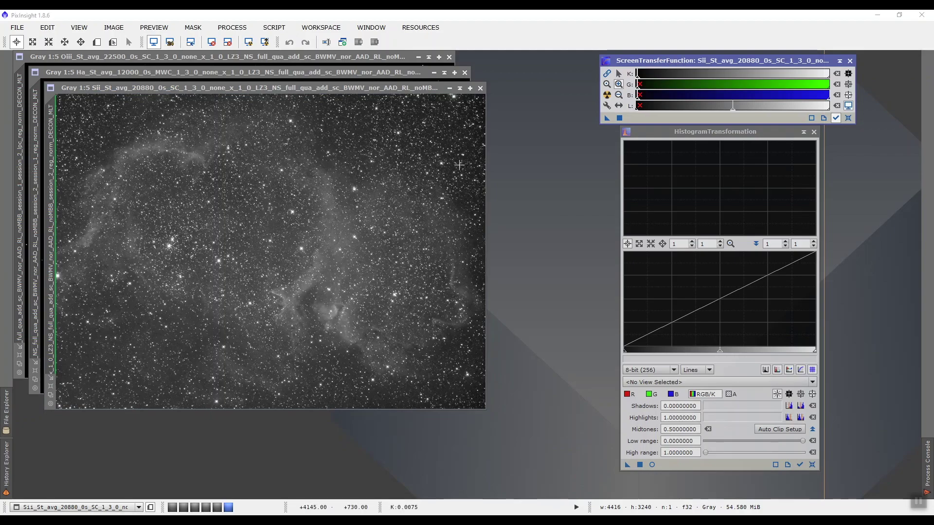
{"action": "mouse_move", "coordinate": [469, 145]}
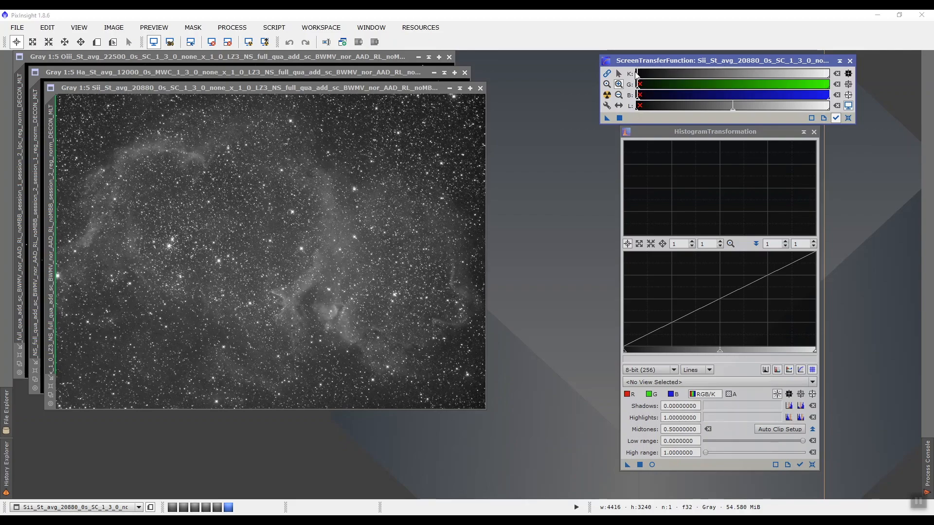
{"action": "mouse_move", "coordinate": [778, 357]}
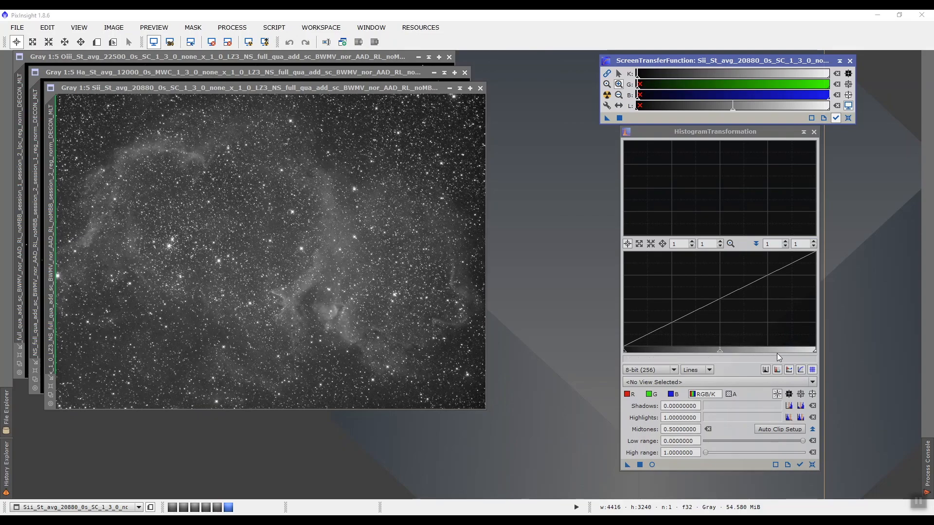
Import the SII auto-stretch (shadows 0.00720099, midtones 0.00167294) into HistogramTransformation.
{"action": "left_click_drag", "start_coordinate": [816, 350], "coordinate": [811, 350]}
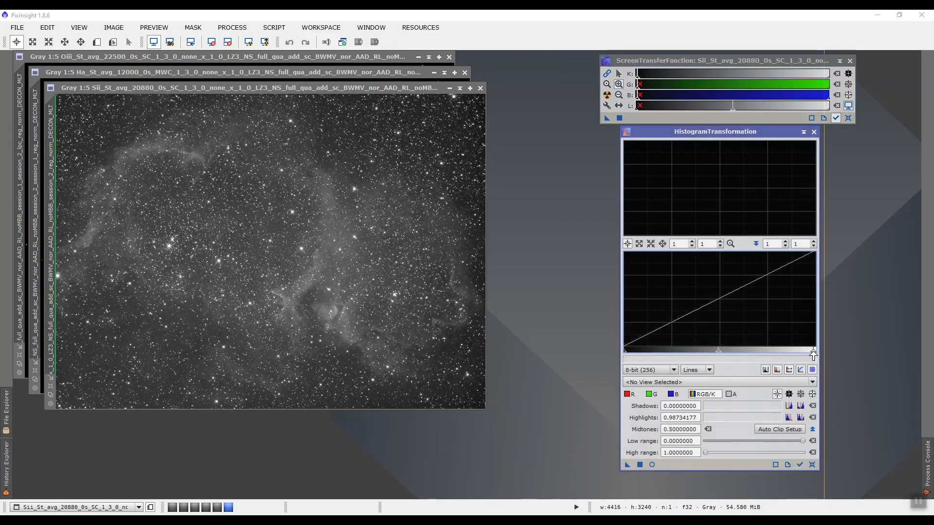
{"action": "left_click_drag", "start_coordinate": [811, 353], "coordinate": [817, 351]}
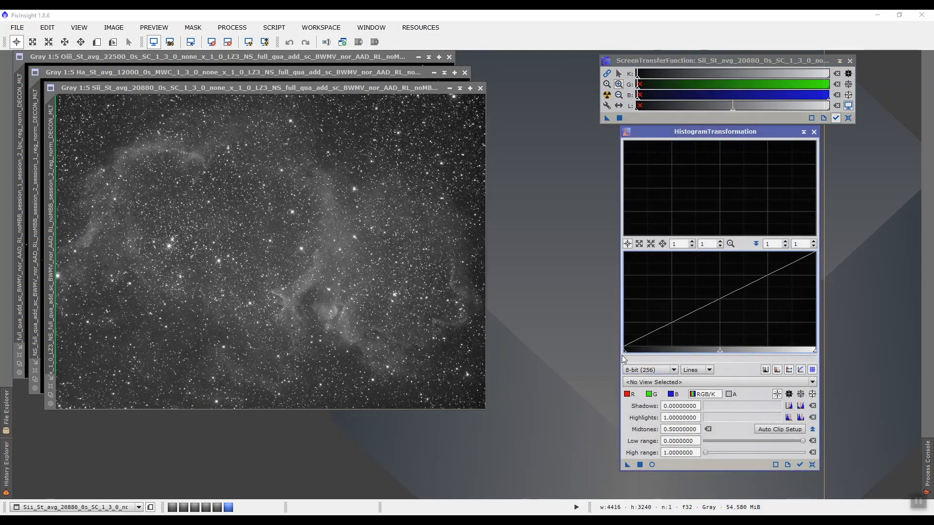
{"action": "mouse_move", "coordinate": [608, 357]}
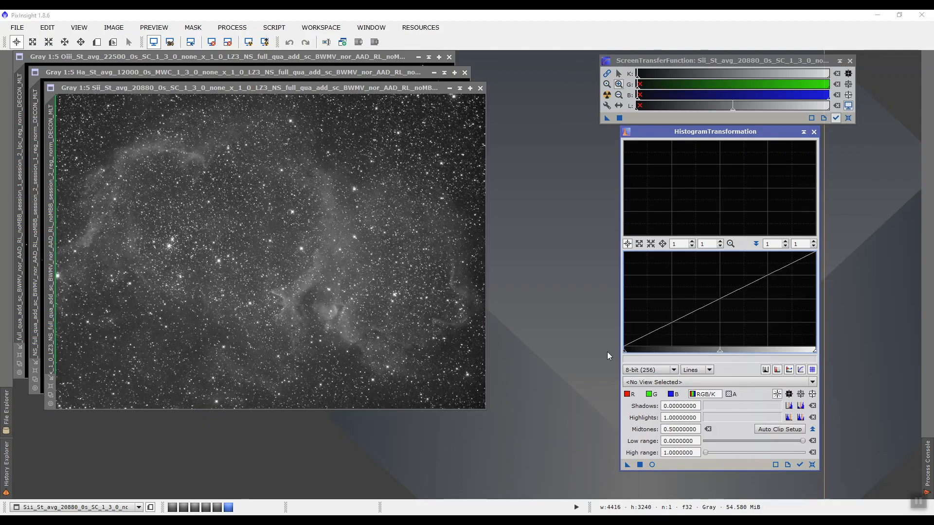
{"action": "mouse_move", "coordinate": [727, 365]}
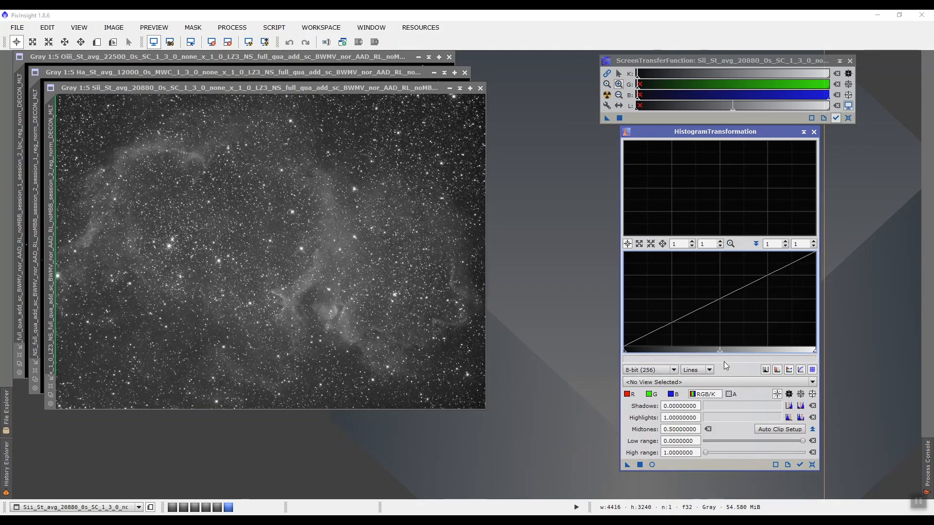
{"action": "left_click_drag", "start_coordinate": [719, 350], "coordinate": [722, 348]}
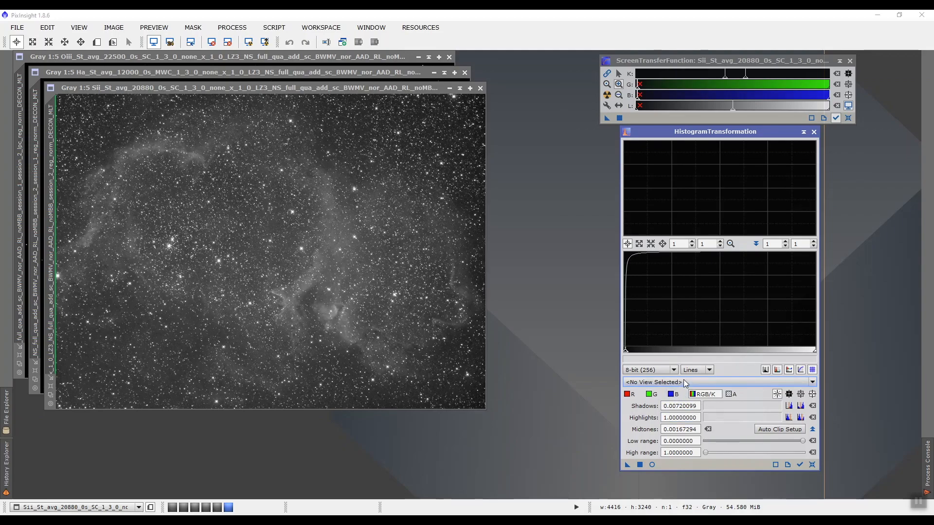
Target the SII master in HistogramTransformation and open its real-time preview.
{"action": "left_click", "coordinate": [717, 381]}
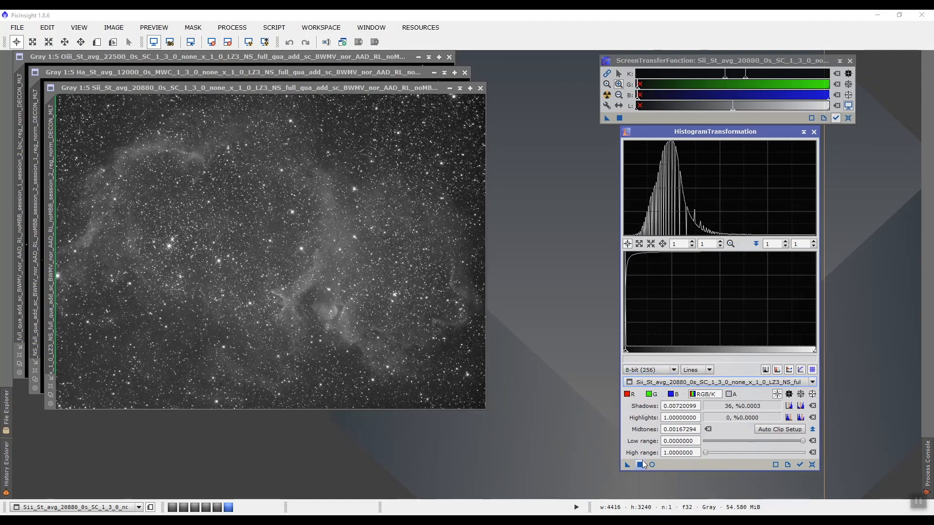
{"action": "left_click", "coordinate": [651, 465]}
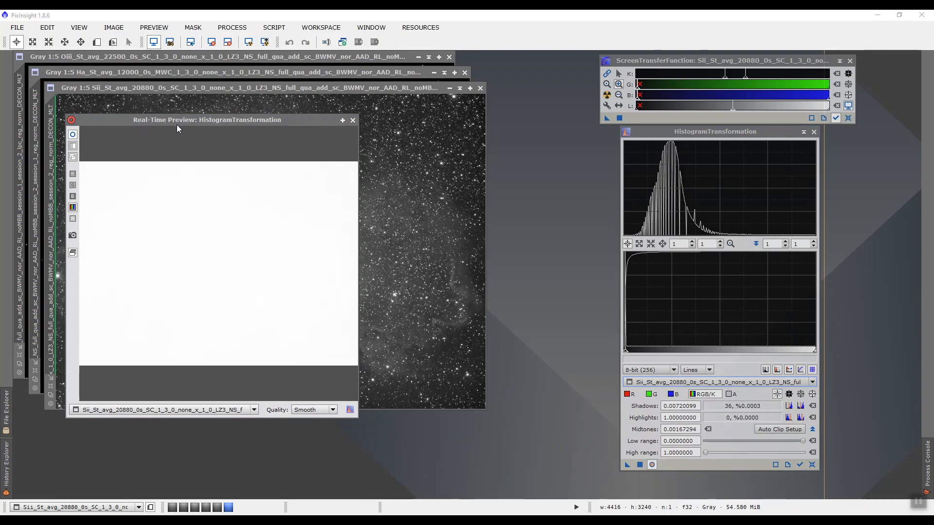
{"action": "mouse_move", "coordinate": [229, 287]}
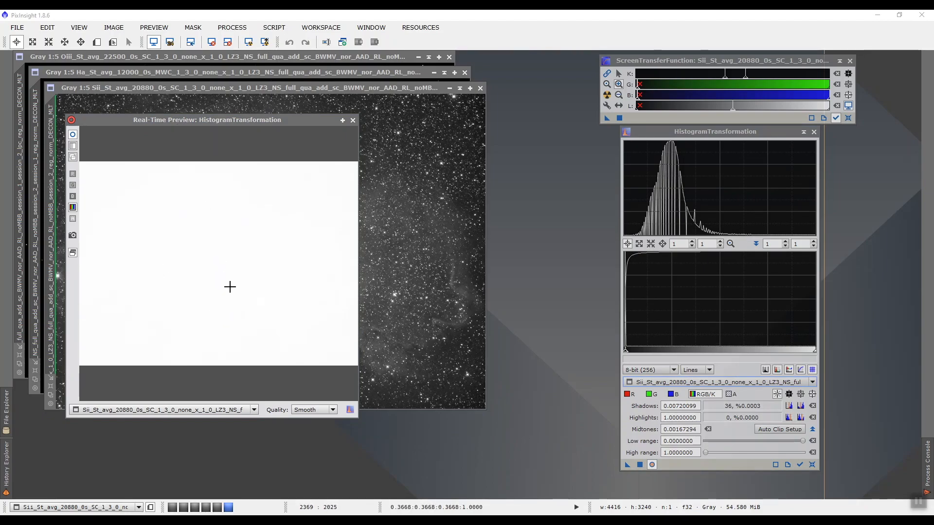
{"action": "mouse_move", "coordinate": [457, 257]}
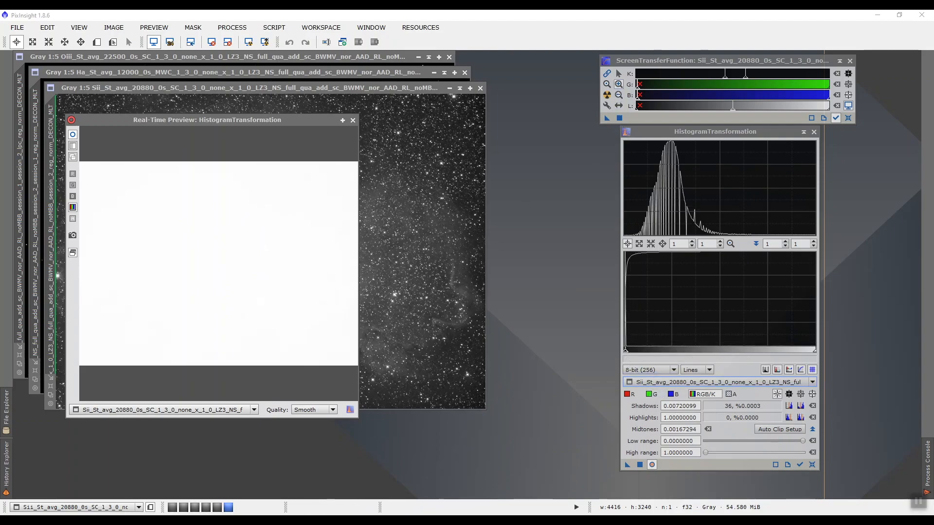
{"action": "mouse_move", "coordinate": [526, 163]}
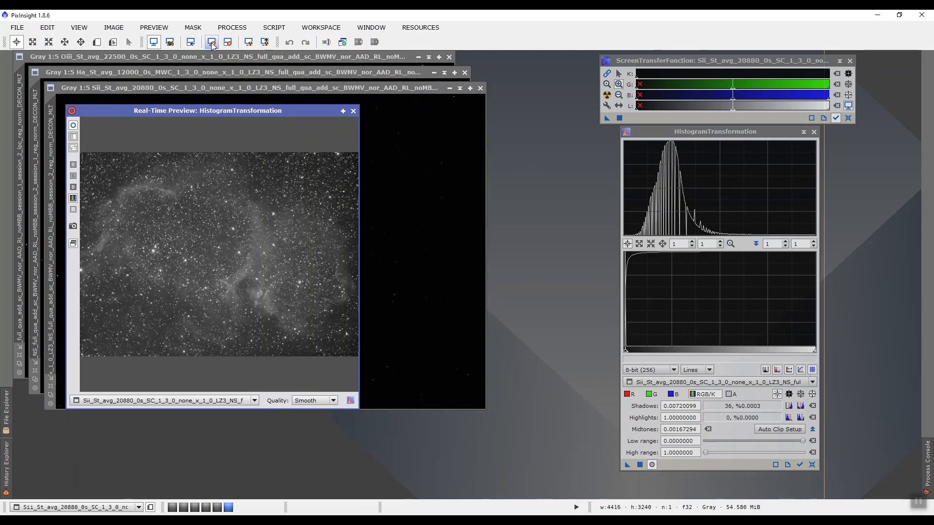
{"action": "mouse_move", "coordinate": [272, 252]}
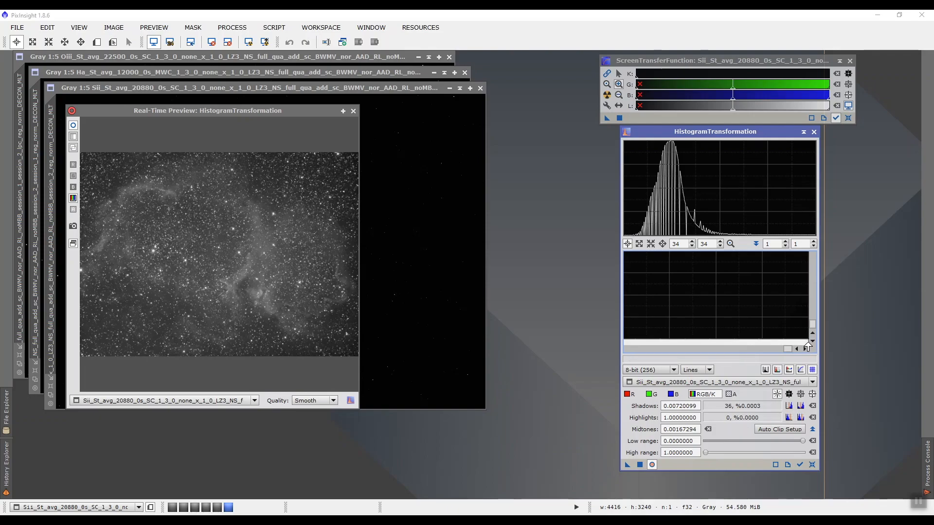
{"action": "mouse_move", "coordinate": [805, 344]}
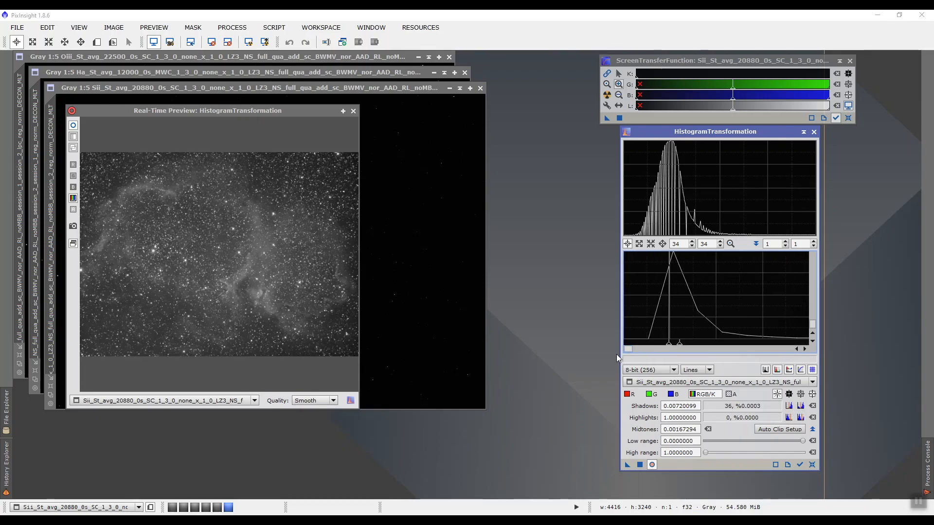
{"action": "mouse_move", "coordinate": [695, 322]}
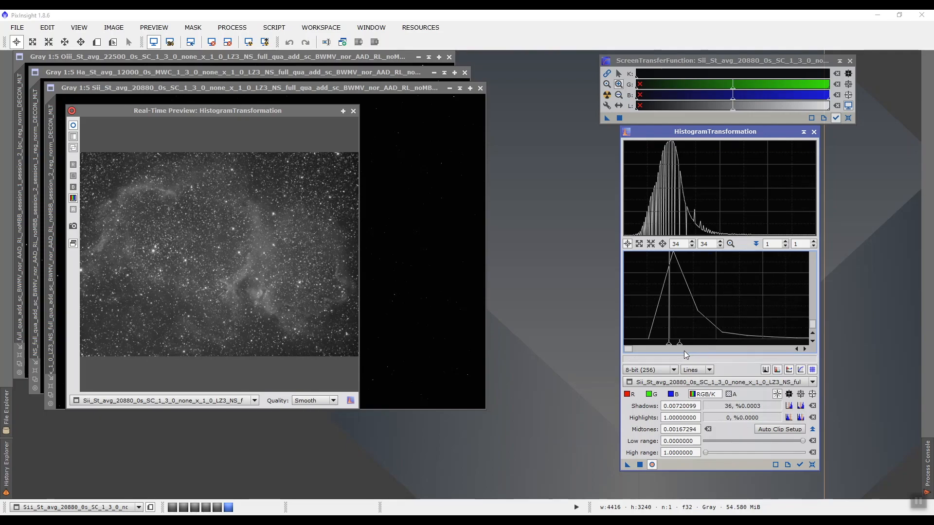
Refine the SII stretch in the preview to shadows 0.00725701 and midtones 0.00202193.
{"action": "left_click_drag", "start_coordinate": [670, 344], "coordinate": [667, 345]}
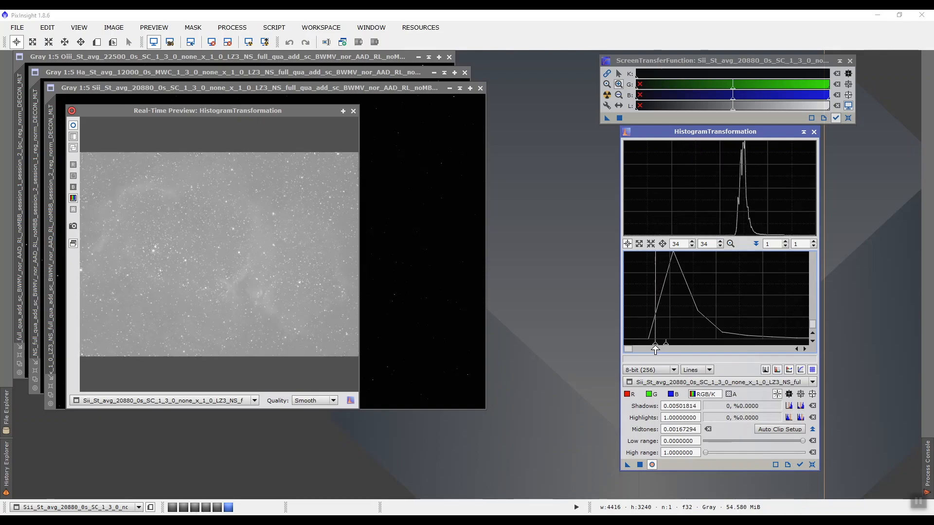
{"action": "left_click_drag", "start_coordinate": [655, 350], "coordinate": [667, 350]}
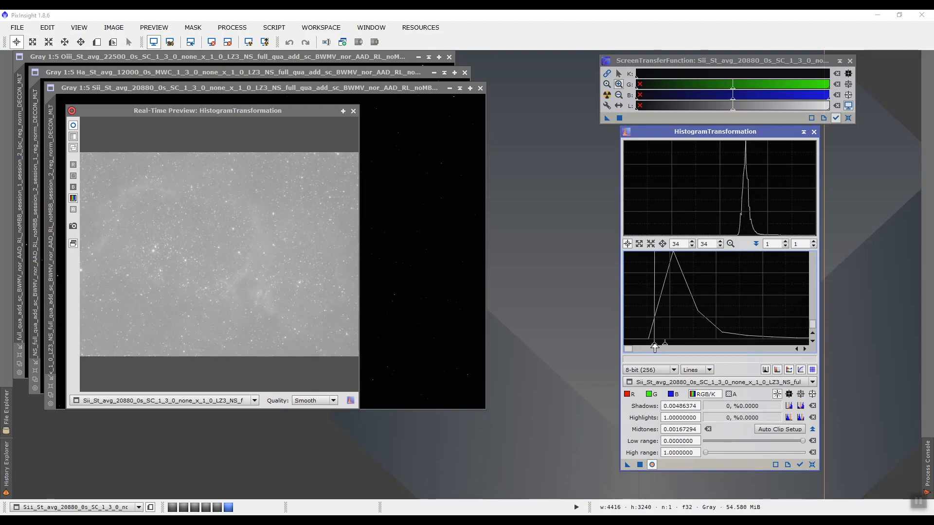
{"action": "left_click_drag", "start_coordinate": [654, 346], "coordinate": [670, 347]}
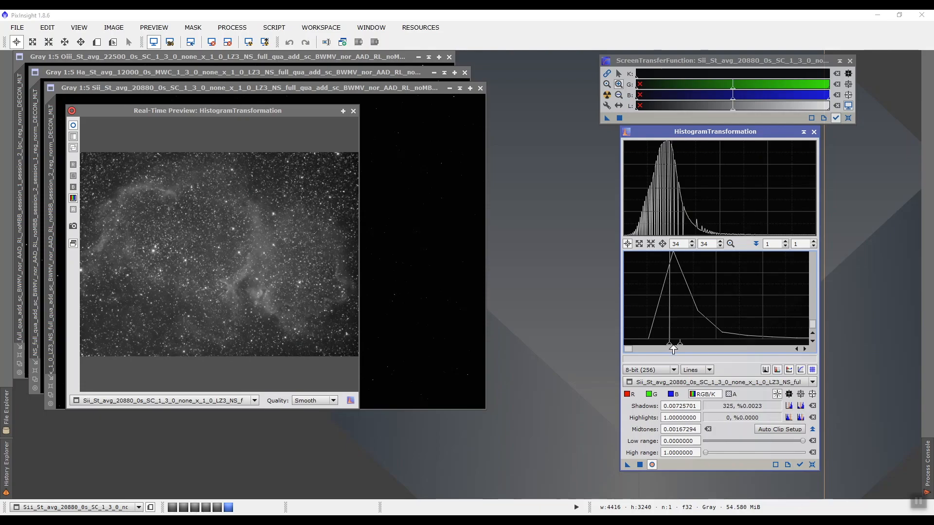
{"action": "left_click_drag", "start_coordinate": [672, 344], "coordinate": [683, 345]}
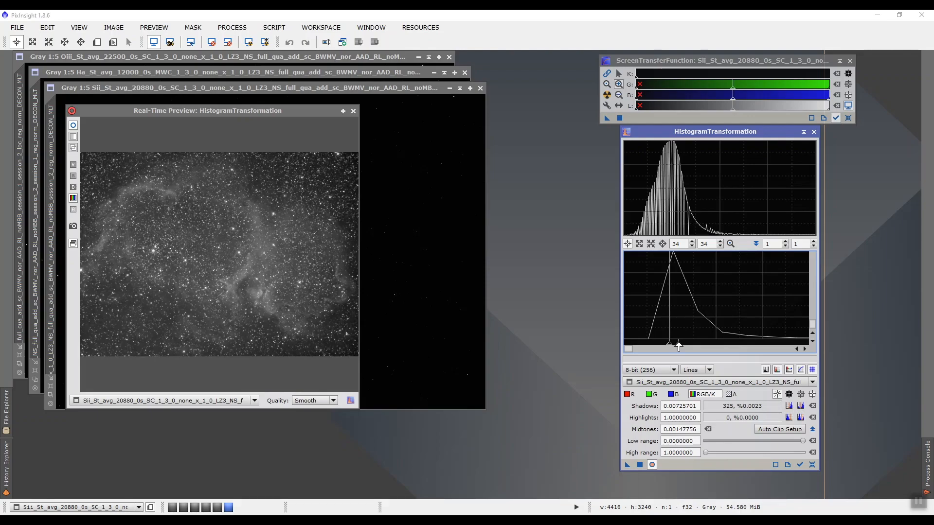
{"action": "left_click_drag", "start_coordinate": [677, 345], "coordinate": [671, 344]}
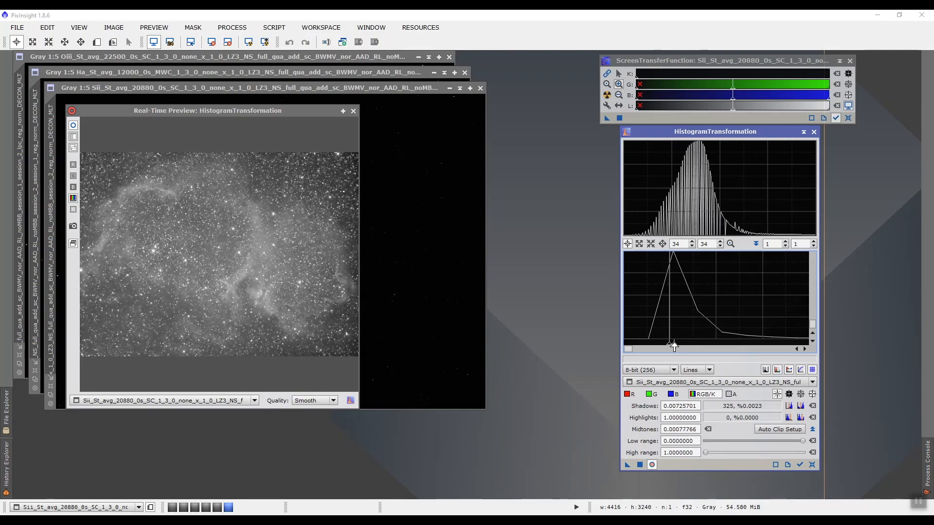
{"action": "left_click_drag", "start_coordinate": [673, 345], "coordinate": [714, 346]}
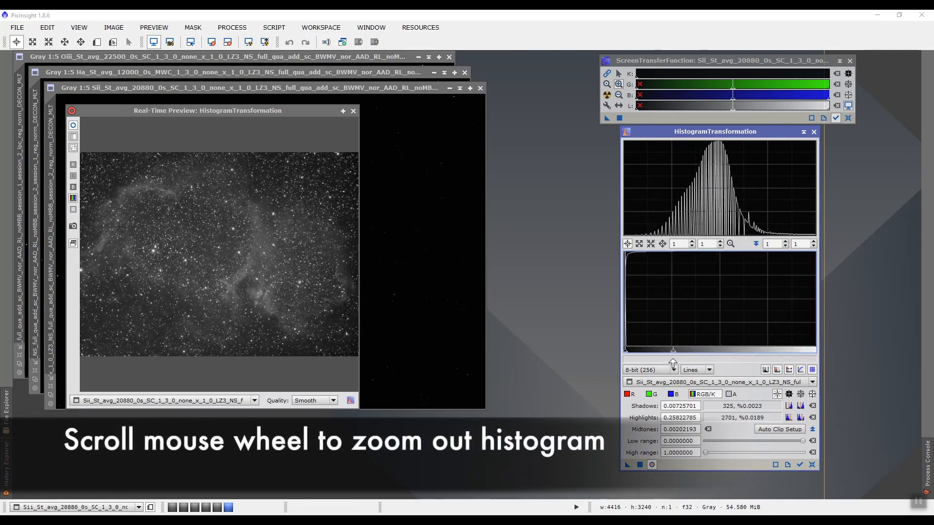
{"action": "scroll", "scroll_direction": "down", "scroll_amount": 3}
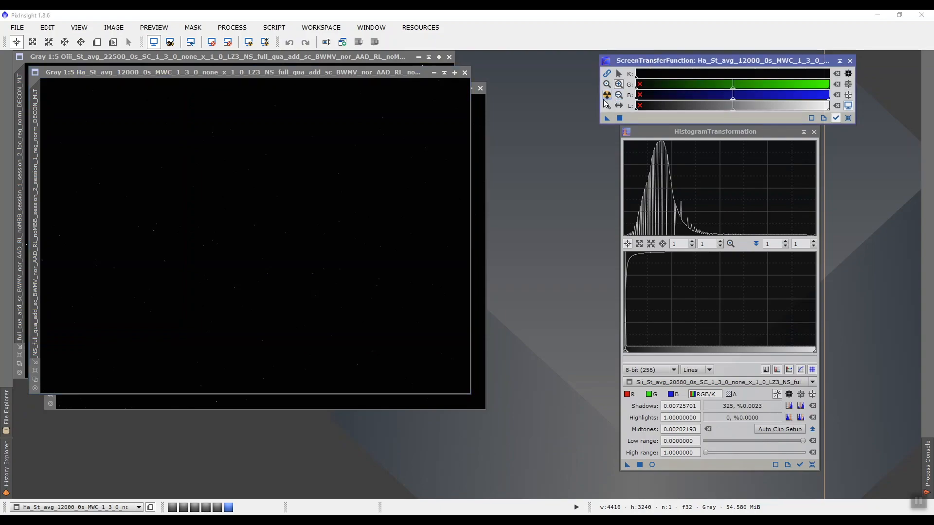
Permanently stretch the Ha master with shadows 0.00690463 and midtones 0.00274215 from its auto-stretch.
{"action": "left_click", "coordinate": [607, 94]}
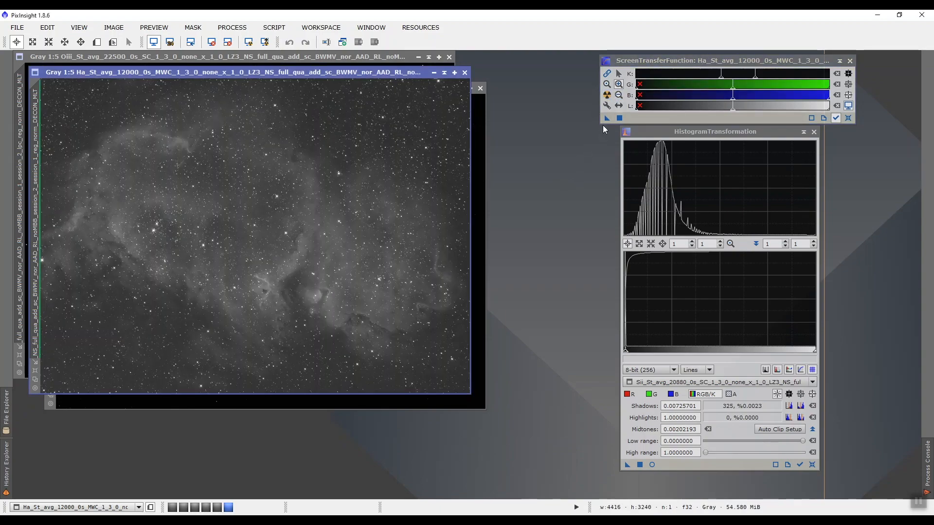
{"action": "left_click", "coordinate": [679, 465]}
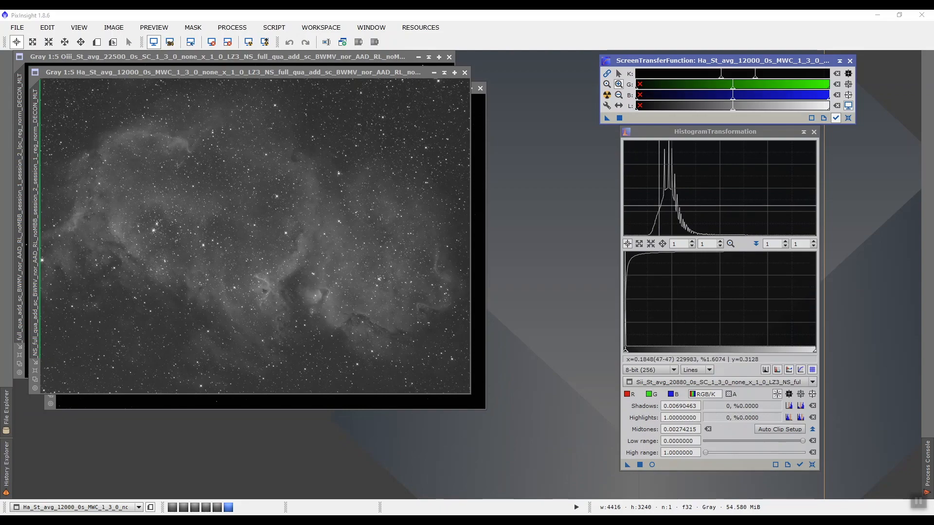
{"action": "left_click", "coordinate": [812, 382]}
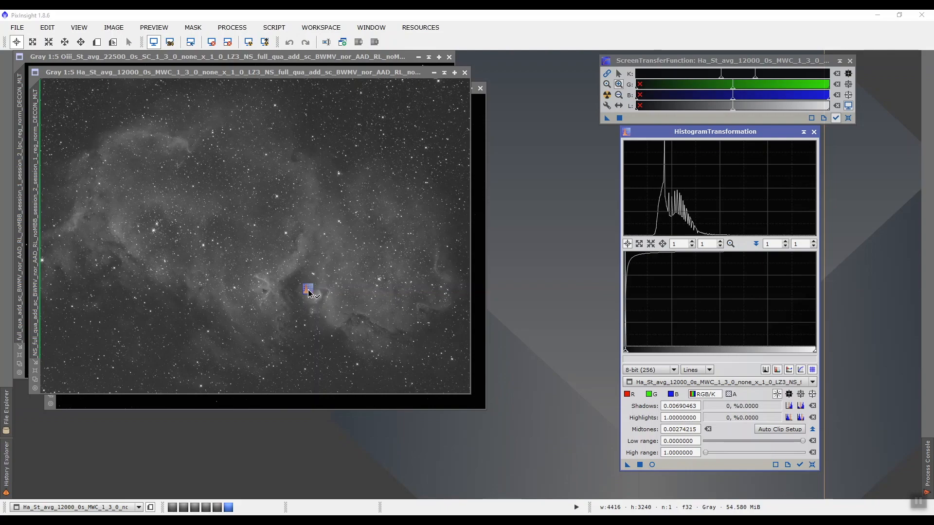
{"action": "left_click", "coordinate": [306, 289]}
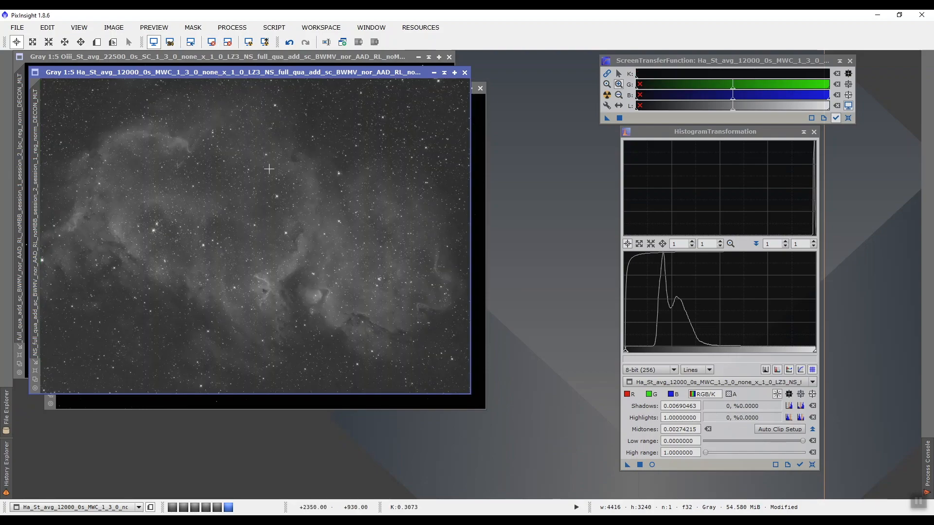
{"action": "mouse_move", "coordinate": [350, 240]}
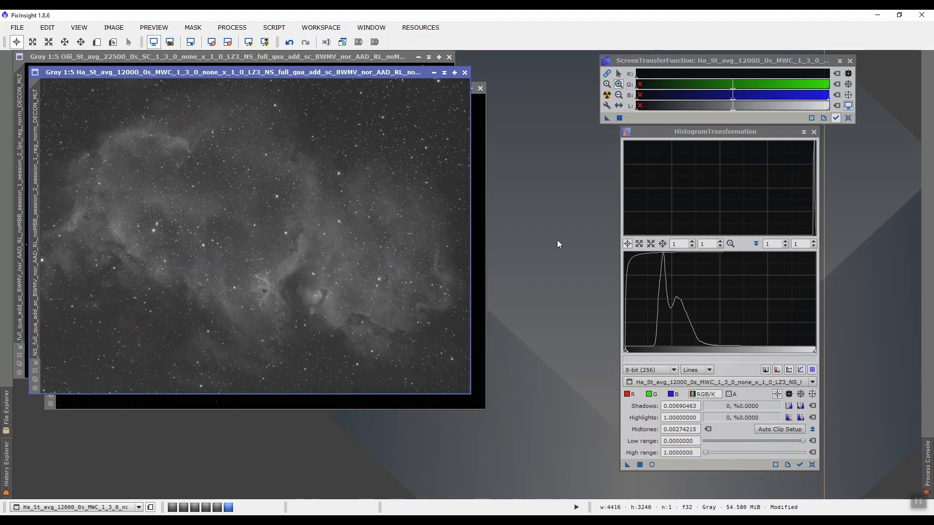
{"action": "mouse_move", "coordinate": [308, 278]}
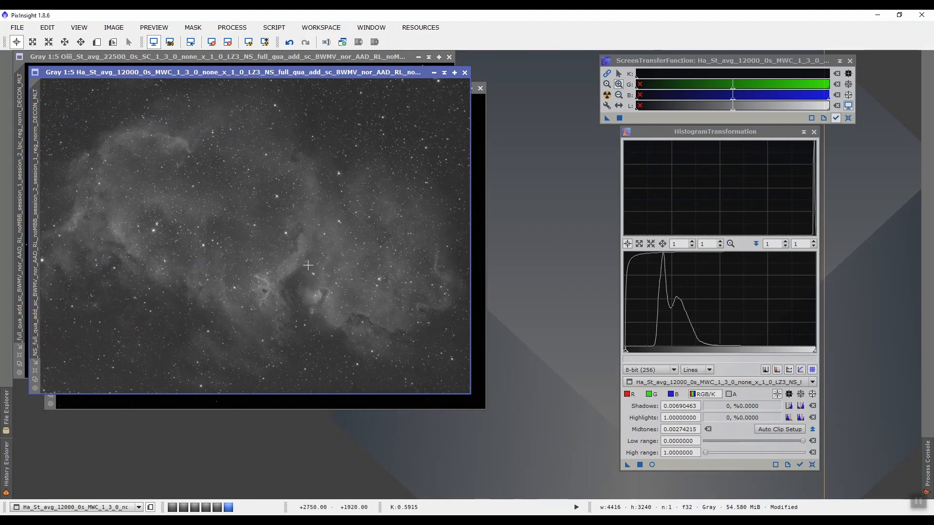
{"action": "mouse_move", "coordinate": [293, 278]}
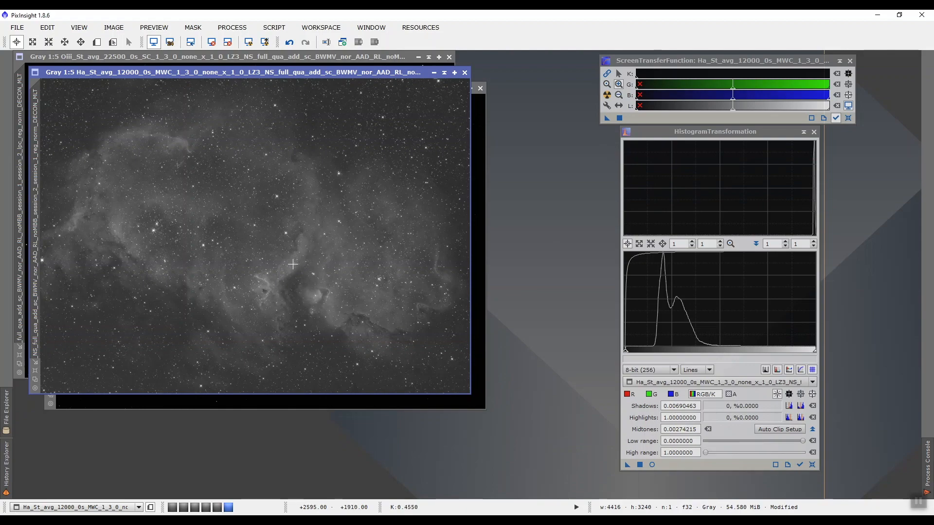
{"action": "mouse_move", "coordinate": [562, 170]}
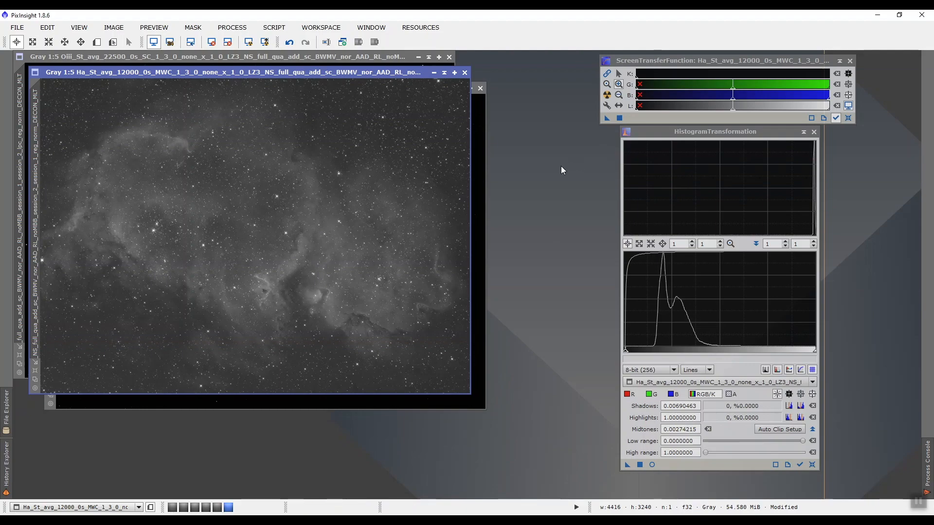
{"action": "mouse_move", "coordinate": [351, 283]}
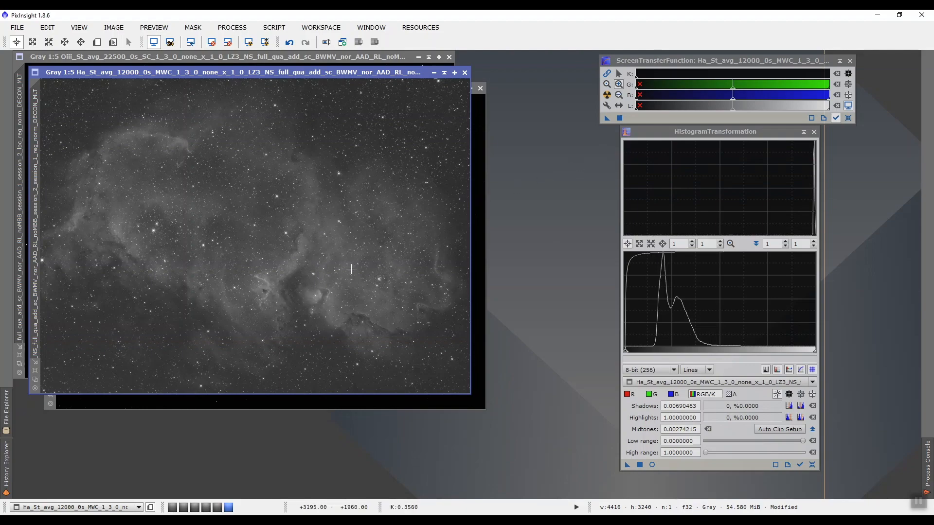
{"action": "mouse_move", "coordinate": [351, 265]}
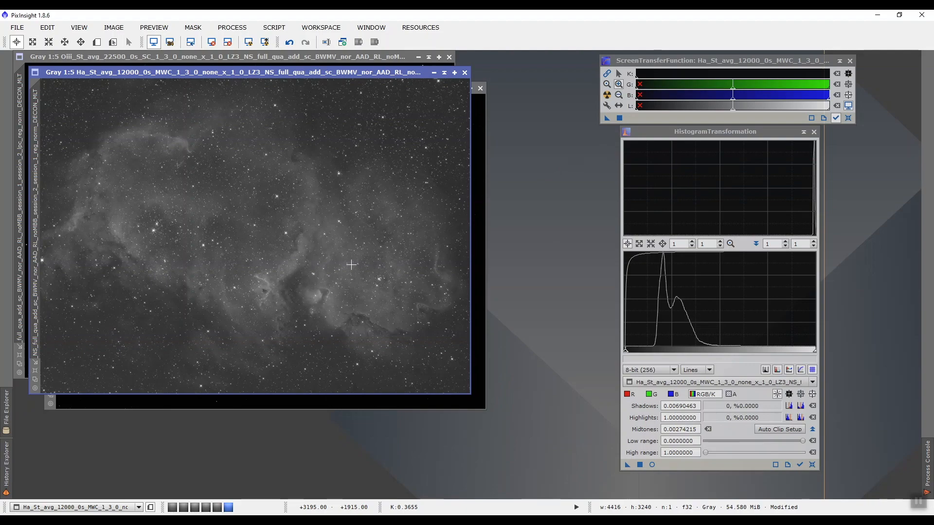
{"action": "mouse_move", "coordinate": [375, 251]}
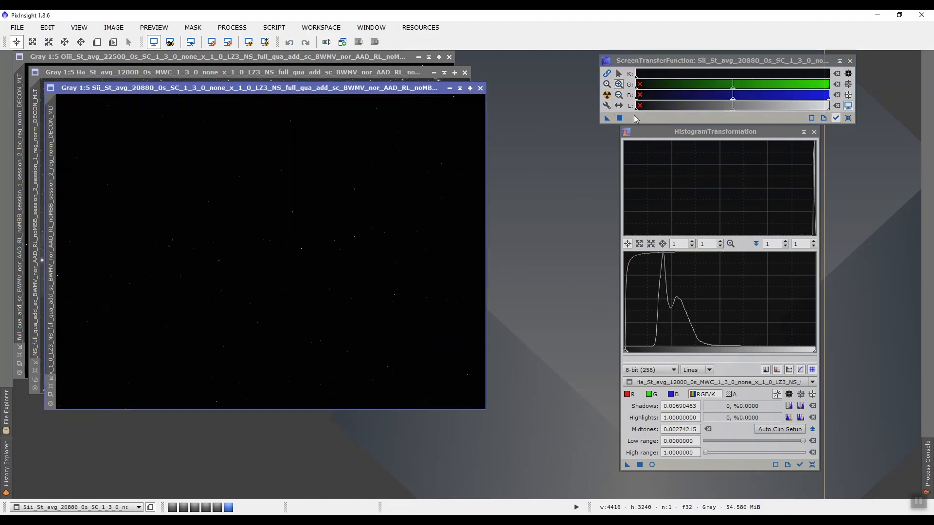
Auto-stretch the SII master's display so its nebula is visible again.
{"action": "left_click", "coordinate": [606, 95]}
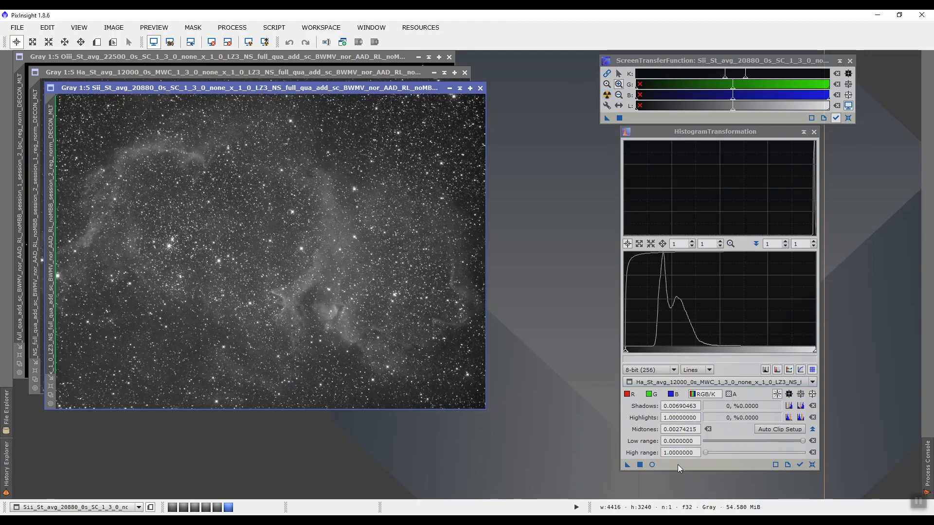
{"action": "mouse_move", "coordinate": [386, 189]}
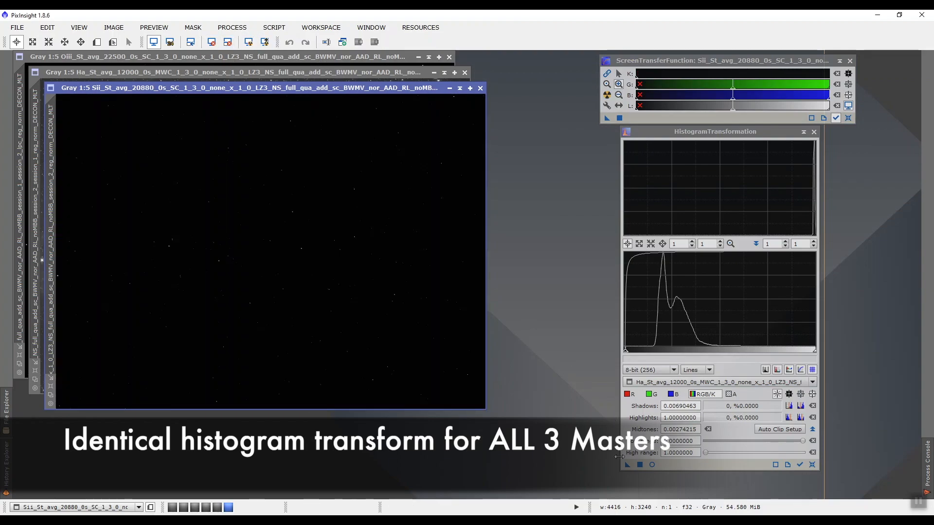
{"action": "mouse_move", "coordinate": [660, 300]}
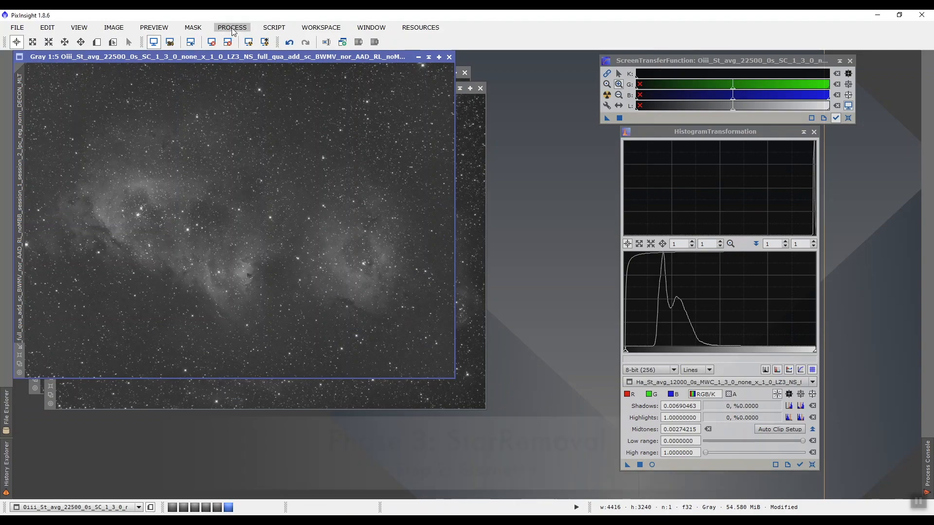
Run StarNet++ (stride 128, no starmask) on the stretched OIII master.
{"action": "left_click", "coordinate": [232, 27]}
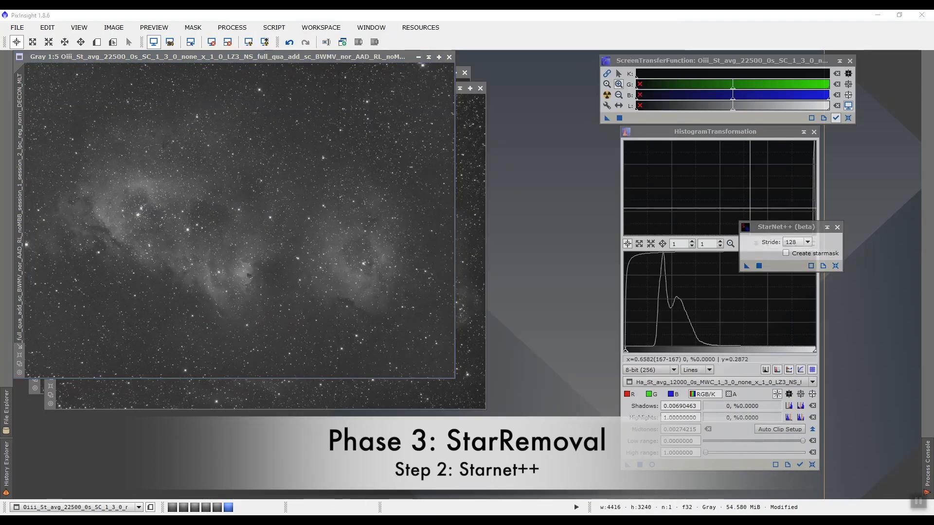
{"action": "left_click_drag", "start_coordinate": [786, 226], "coordinate": [560, 190]}
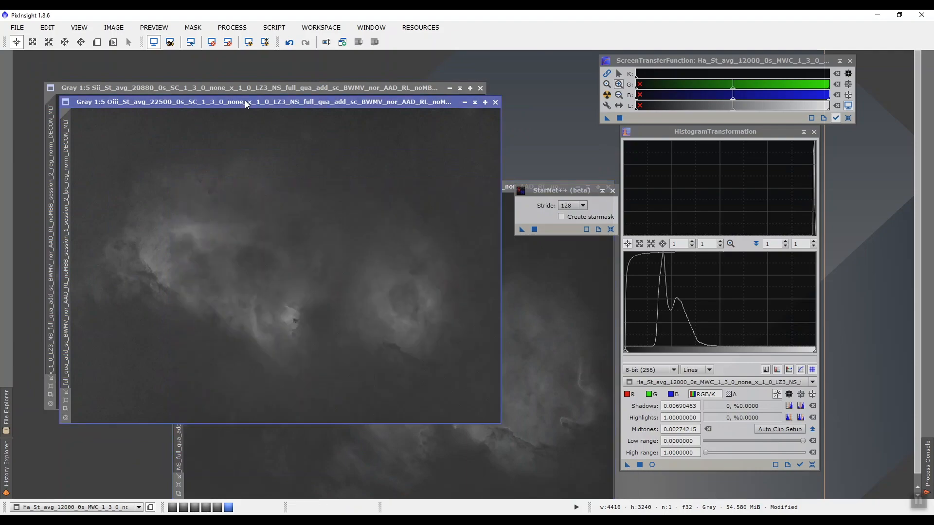
Apply StarNet++ to the SII master to strip its stars.
{"action": "left_click", "coordinate": [160, 88]}
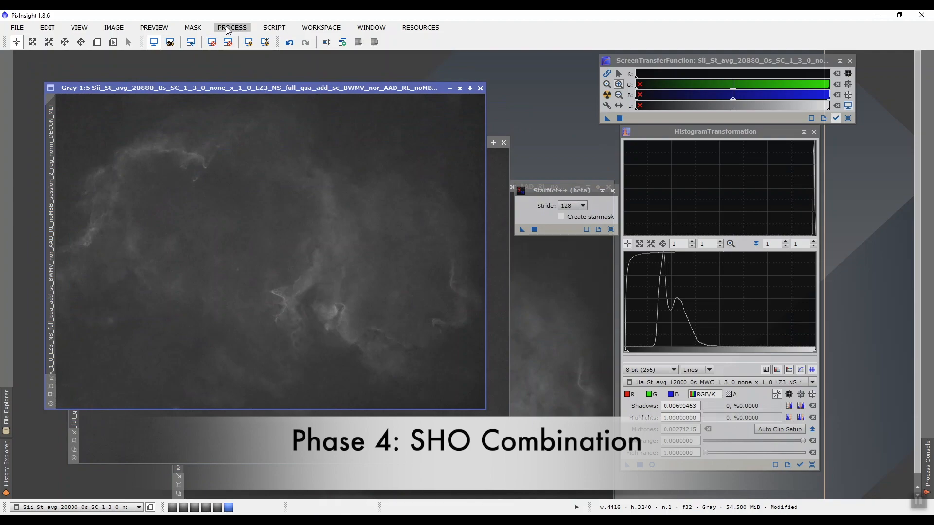
{"action": "mouse_move", "coordinate": [274, 27]}
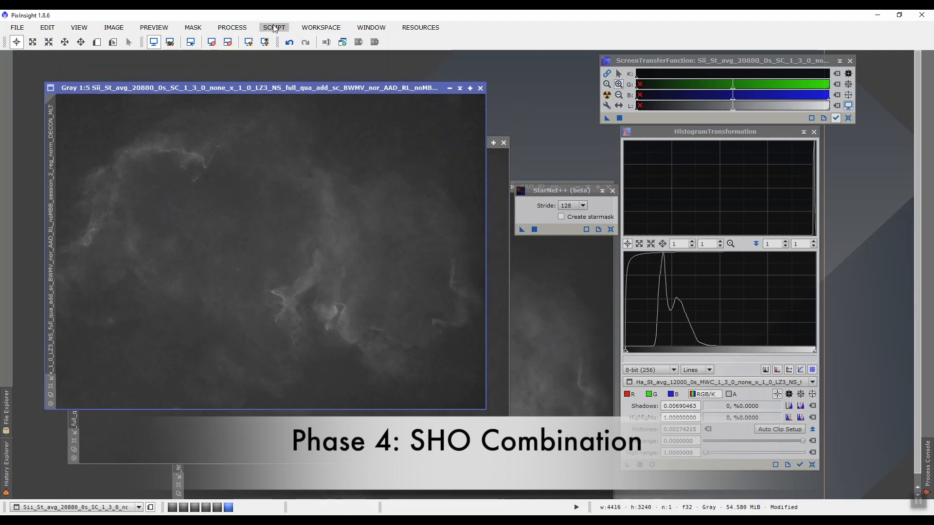
Open the Script menu over the starless SII master.
{"action": "left_click", "coordinate": [273, 27]}
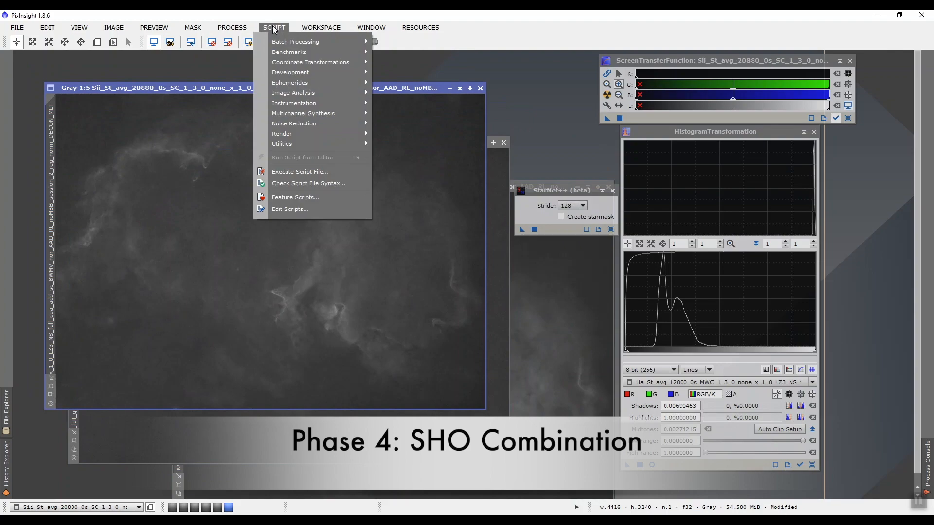
{"action": "mouse_move", "coordinate": [293, 123]}
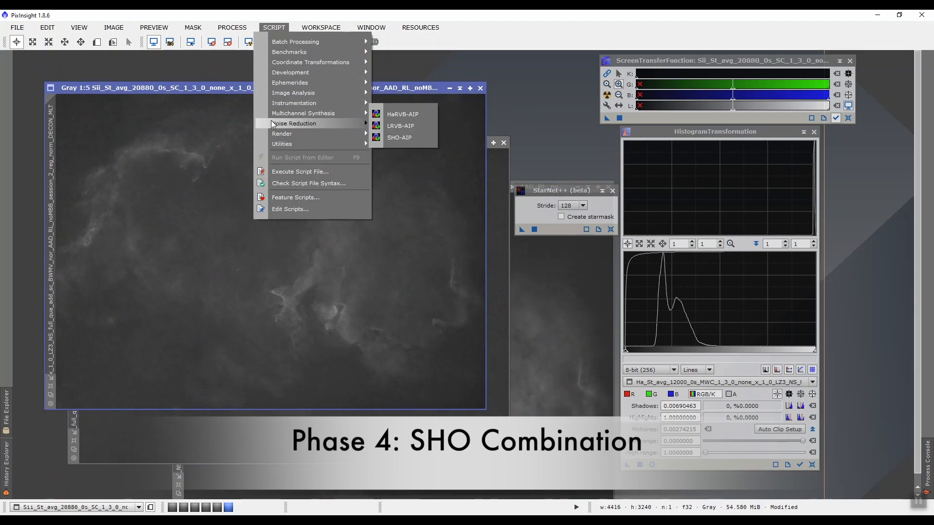
{"action": "mouse_move", "coordinate": [303, 113]}
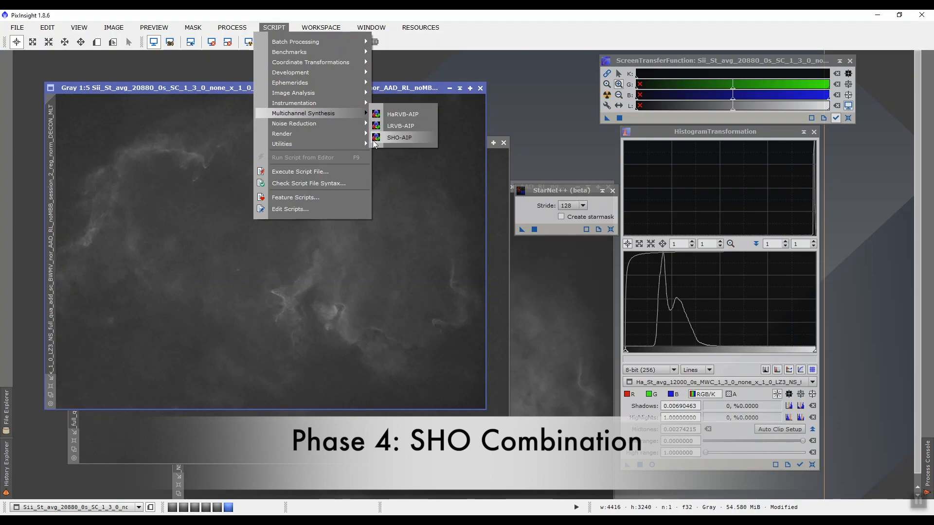
{"action": "mouse_move", "coordinate": [405, 143]}
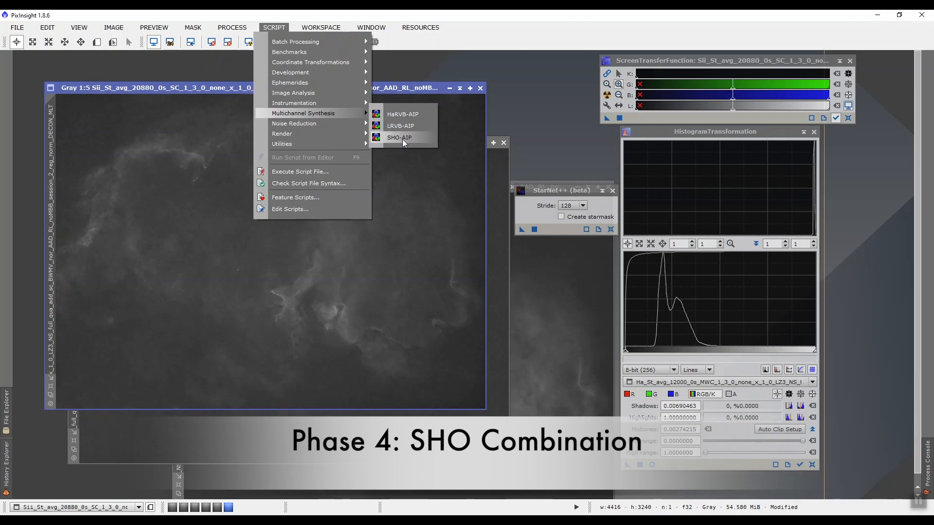
Launch SHO-AIP with SII, Ha and OIII mapped to red, green and blue at 100%.
{"action": "left_click", "coordinate": [399, 137]}
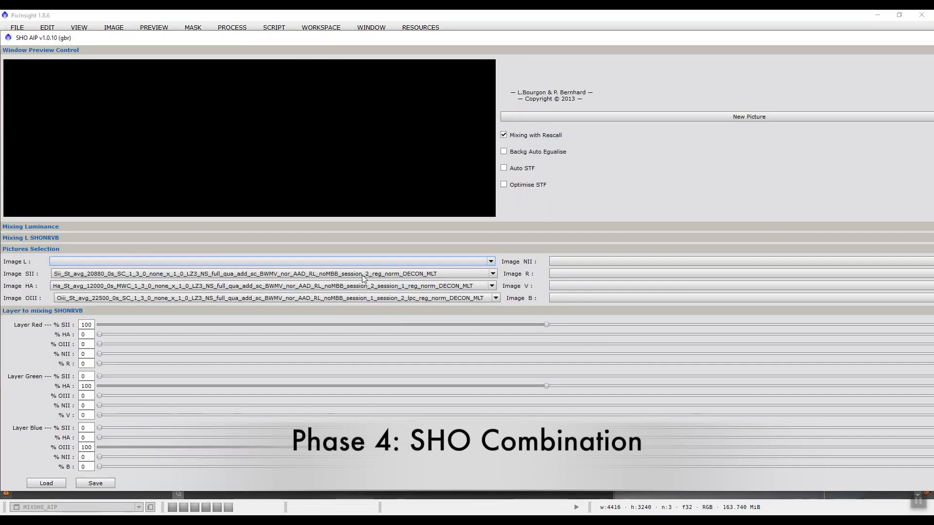
{"action": "mouse_move", "coordinate": [375, 278]}
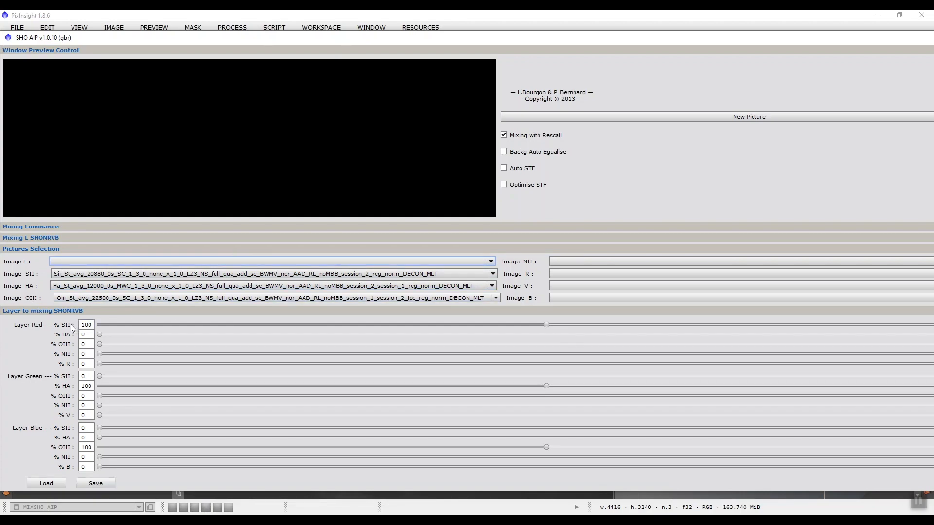
{"action": "mouse_move", "coordinate": [77, 382]}
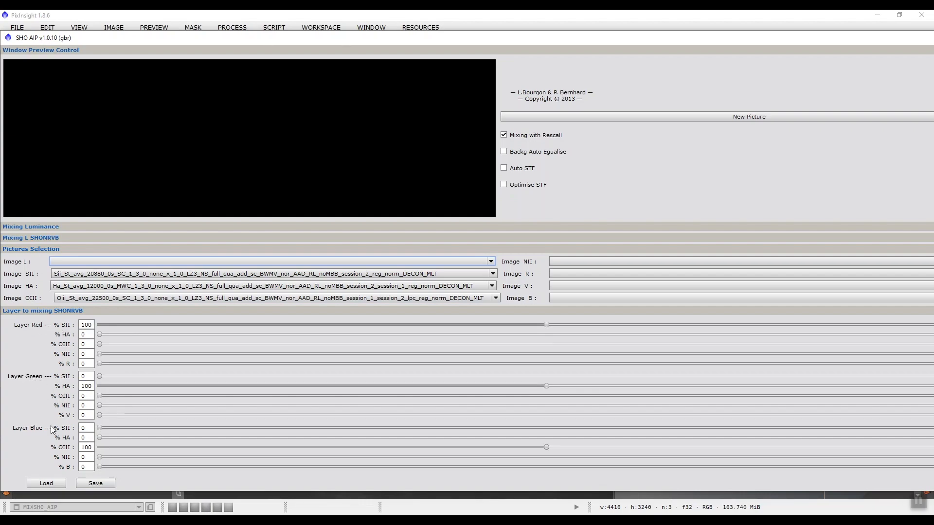
{"action": "mouse_move", "coordinate": [40, 445]}
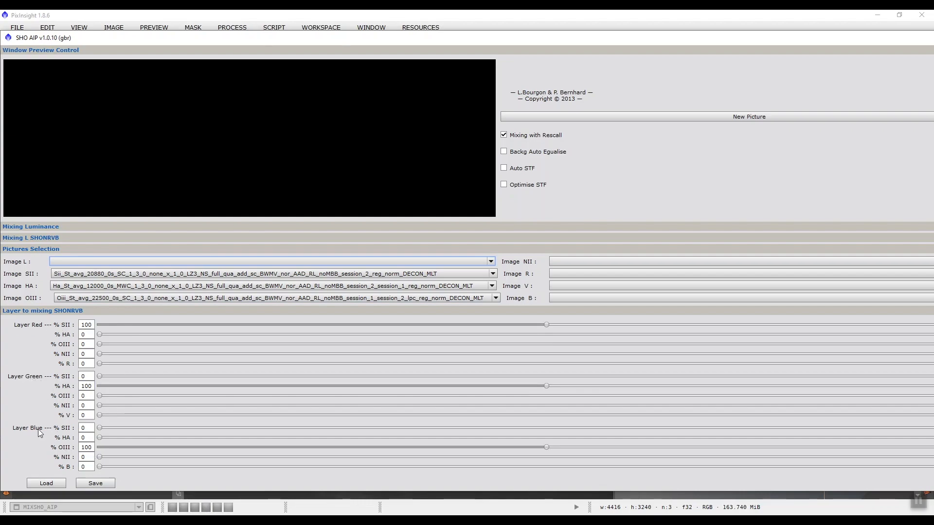
{"action": "mouse_move", "coordinate": [127, 239]}
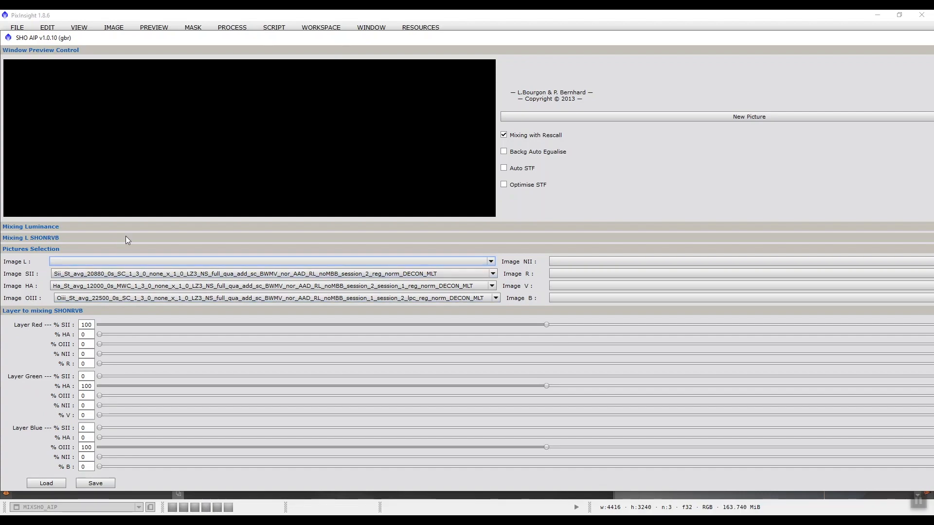
Expand the SHONRVB mixing options and render the colour SHO preview of the starless masters.
{"action": "left_click", "coordinate": [25, 237]}
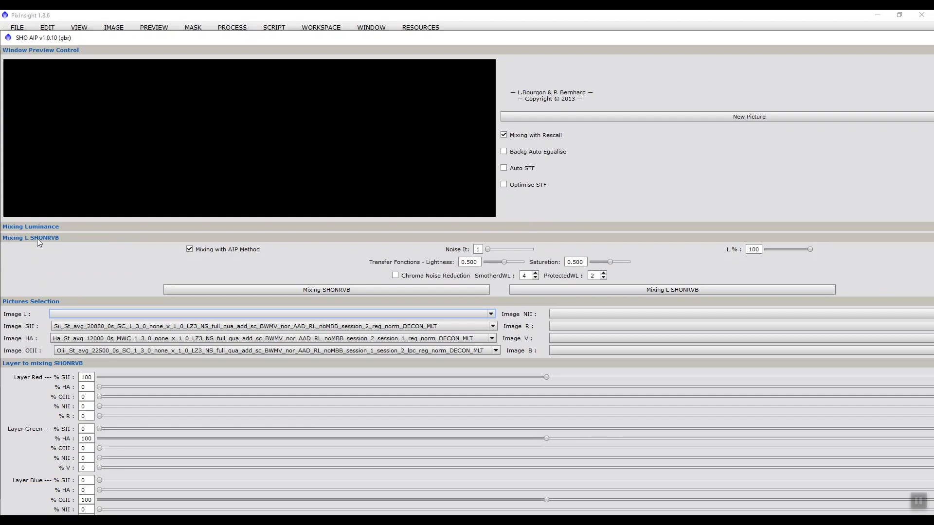
{"action": "mouse_move", "coordinate": [58, 240]}
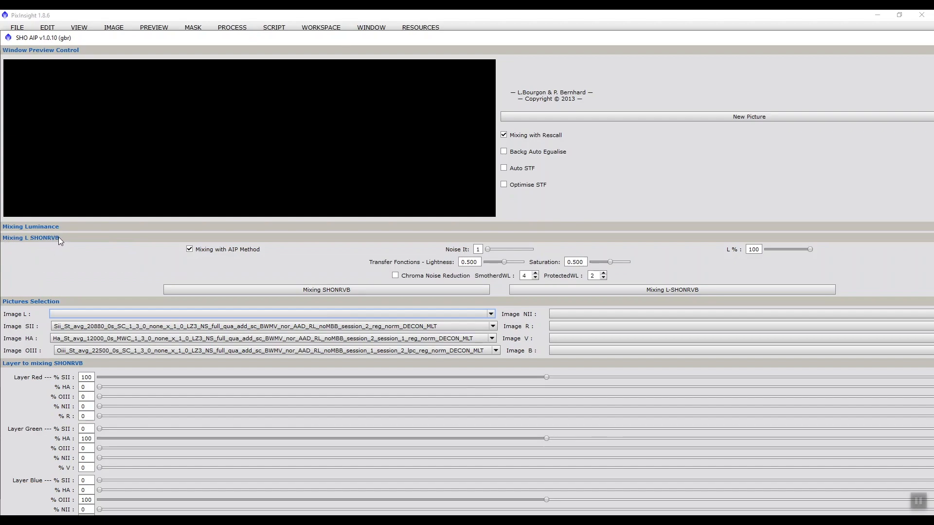
{"action": "mouse_move", "coordinate": [81, 245]}
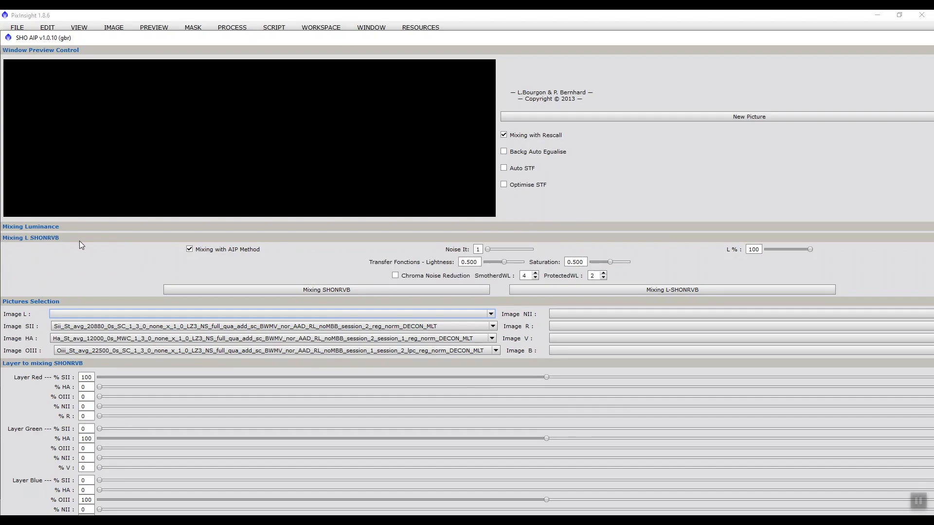
{"action": "mouse_move", "coordinate": [561, 270]}
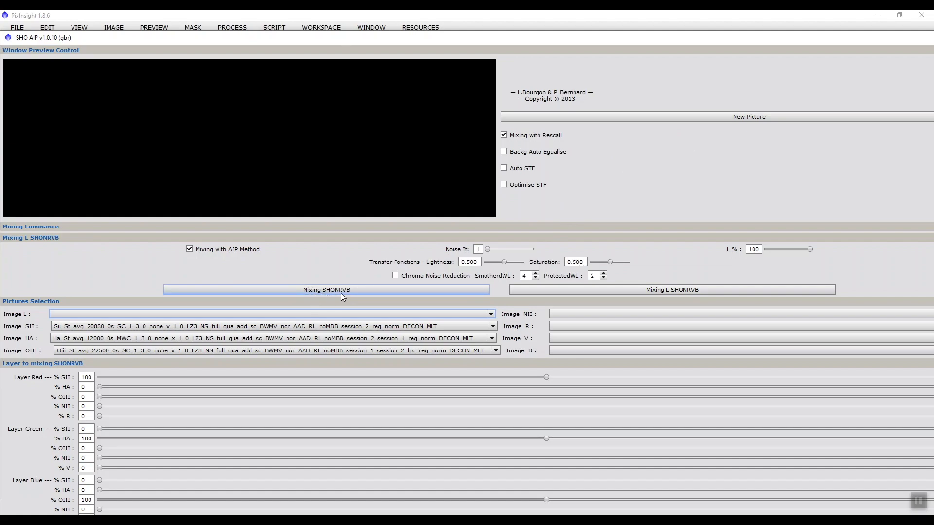
{"action": "mouse_move", "coordinate": [482, 300]}
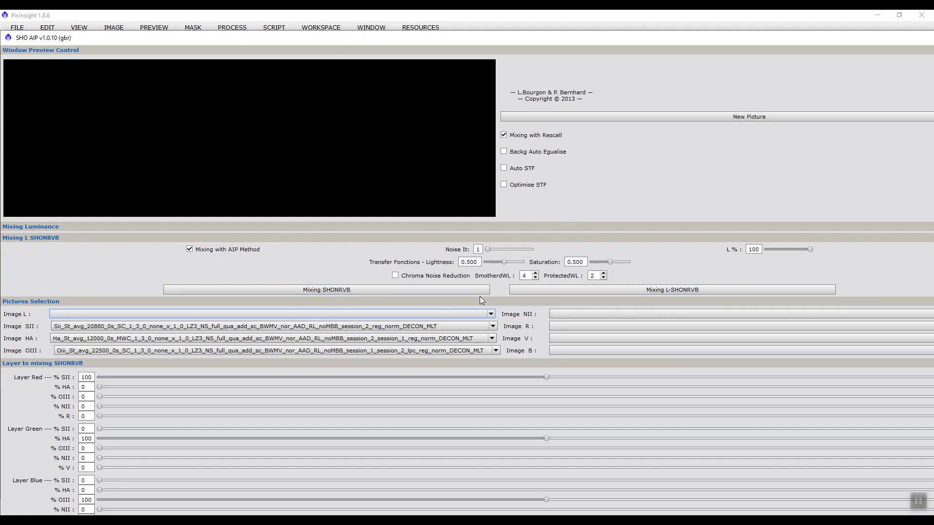
{"action": "left_click", "coordinate": [327, 290]}
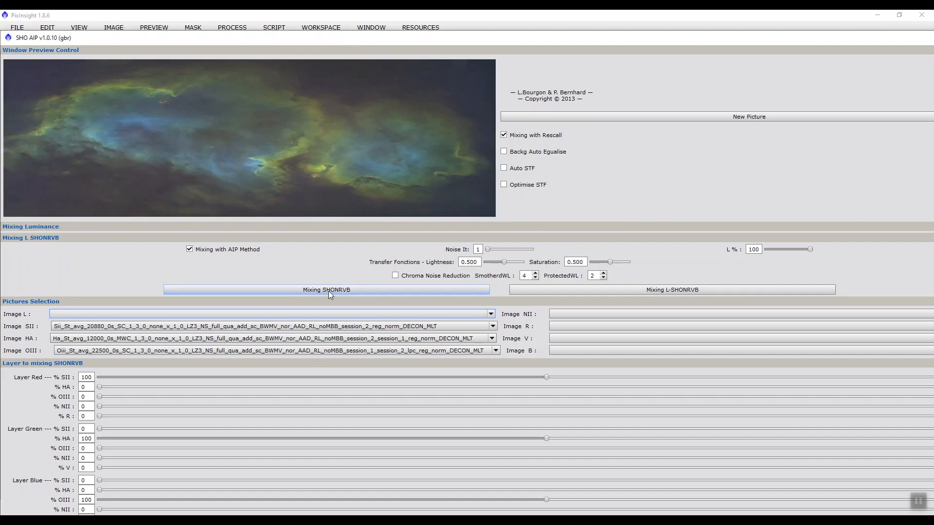